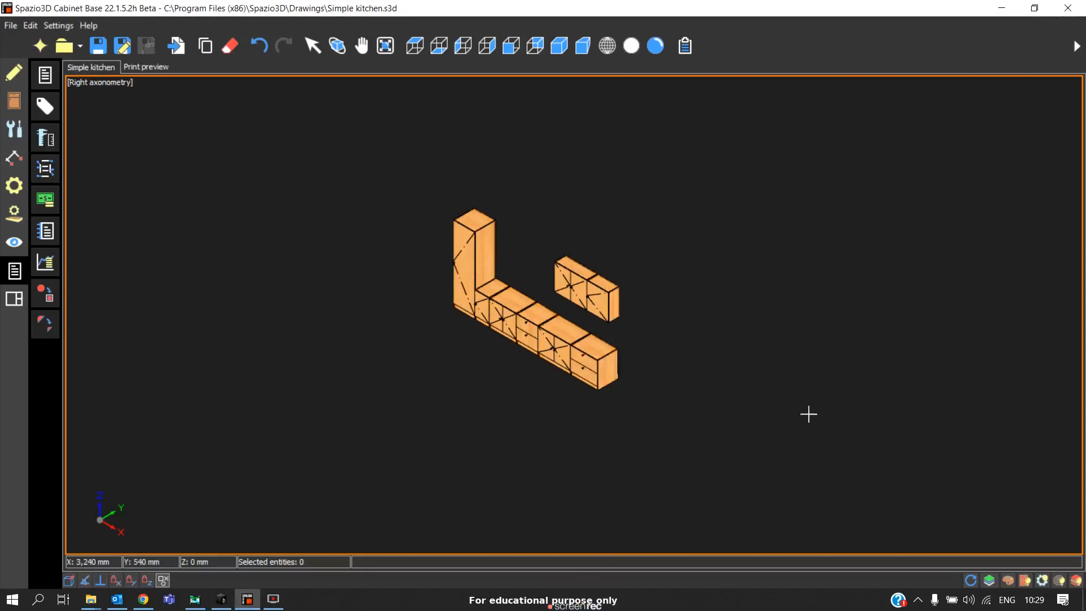
{"action": "mouse_move", "coordinate": [338, 281]}
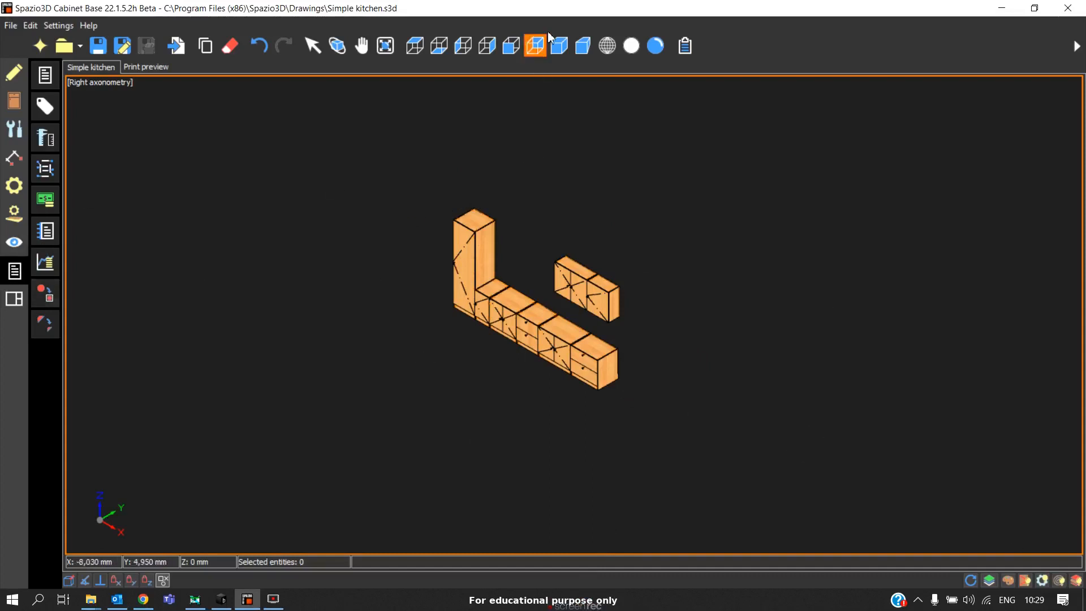
Show the kitchen model from the front, then in right axonometric view.
{"action": "left_click", "coordinate": [511, 45]}
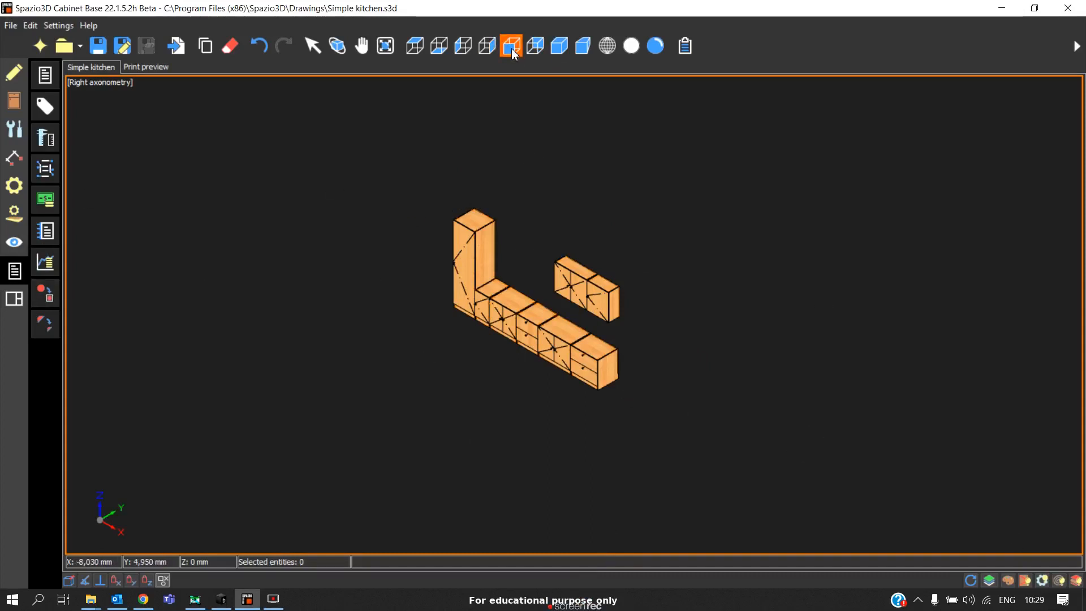
{"action": "left_click", "coordinate": [511, 46]}
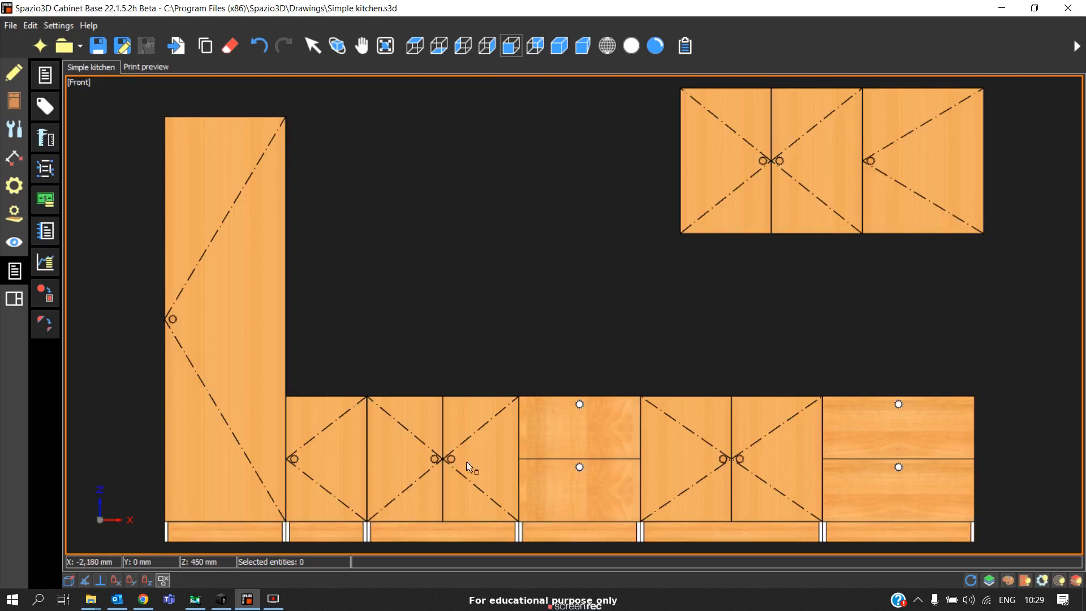
{"action": "mouse_move", "coordinate": [594, 470]}
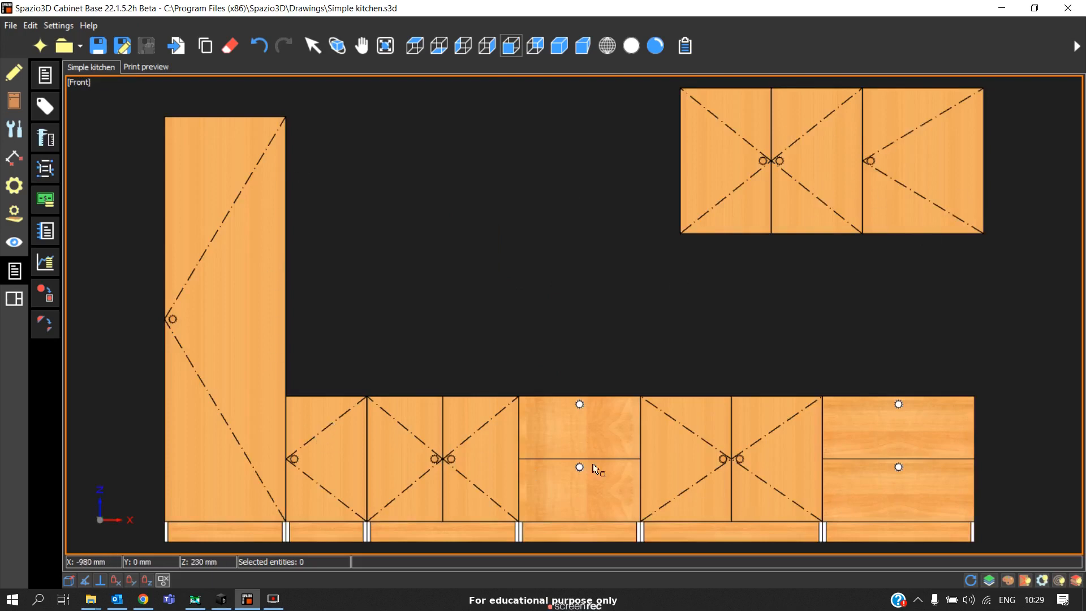
{"action": "left_click", "coordinate": [559, 45]}
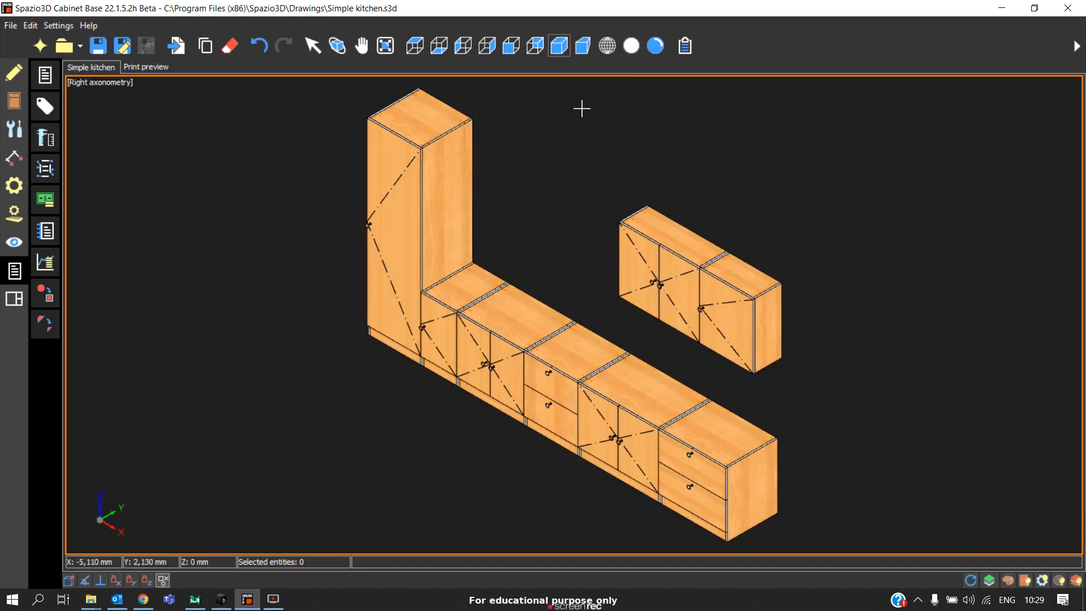
Generate the cutting list after changing the back-panel grain preference and accepting the preferences.
{"action": "scroll", "scroll_direction": "down", "scroll_amount": 3}
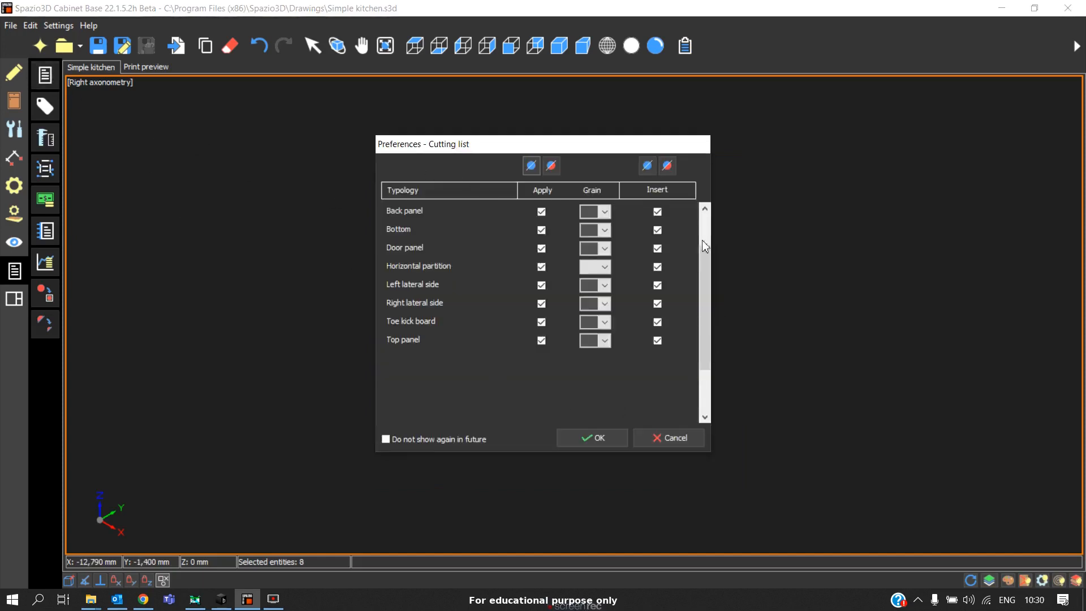
{"action": "mouse_move", "coordinate": [572, 214]}
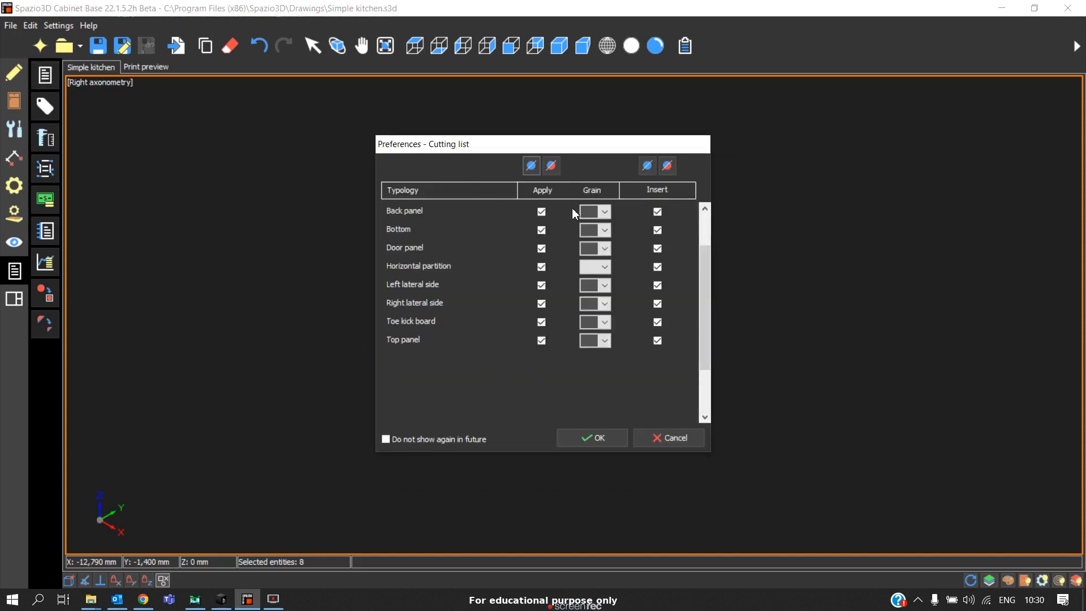
{"action": "left_click", "coordinate": [603, 212]}
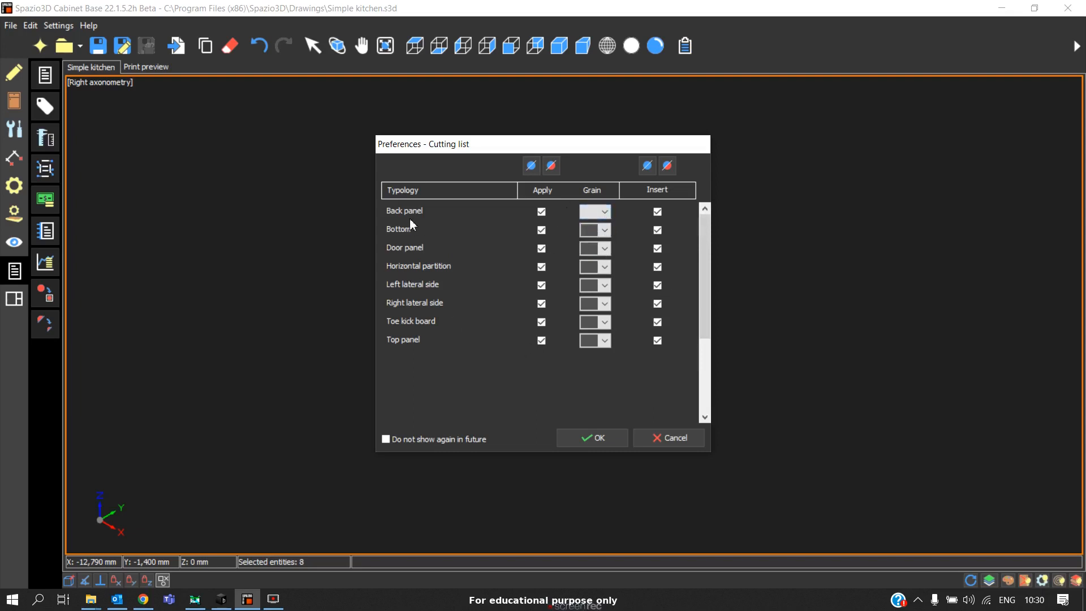
{"action": "left_click", "coordinate": [592, 437]}
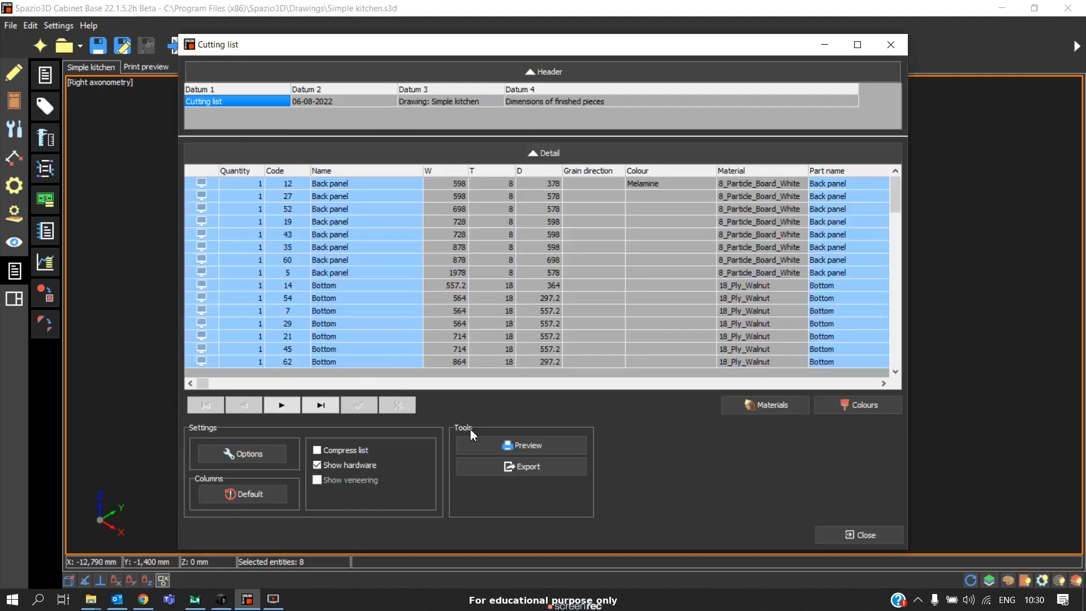
Preview the cutting list report maximized at page-width zoom, grouped by cabinet.
{"action": "left_click", "coordinate": [520, 445]}
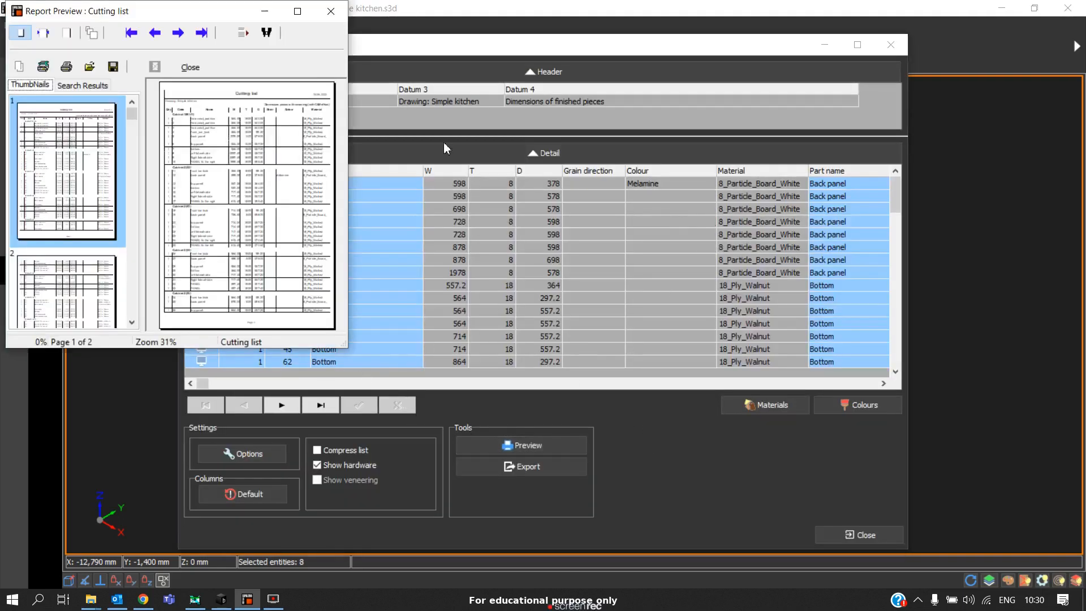
{"action": "left_click", "coordinate": [297, 11]}
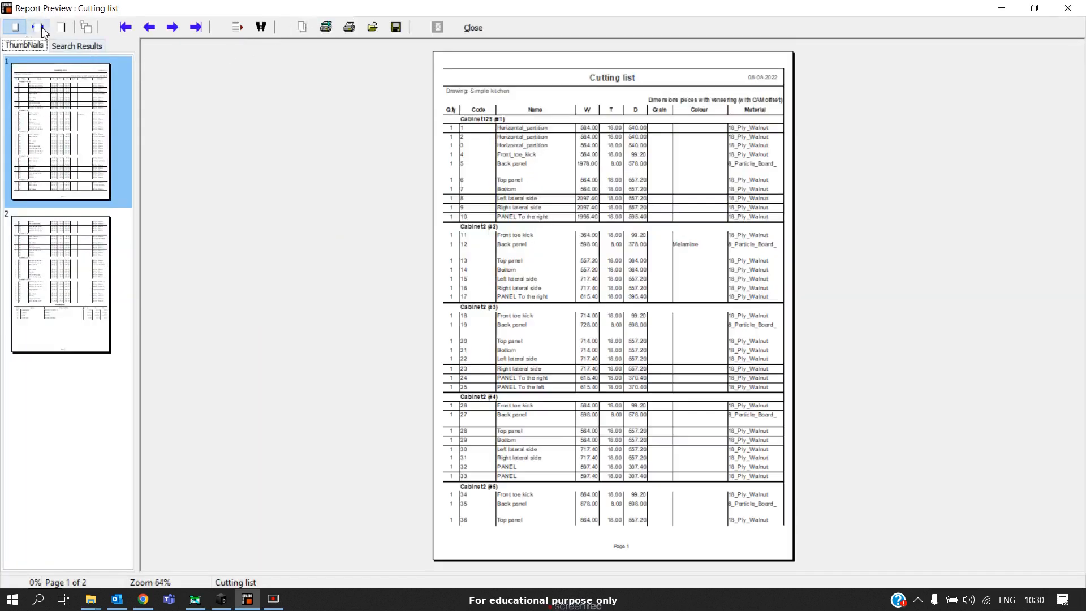
{"action": "left_click", "coordinate": [37, 27]}
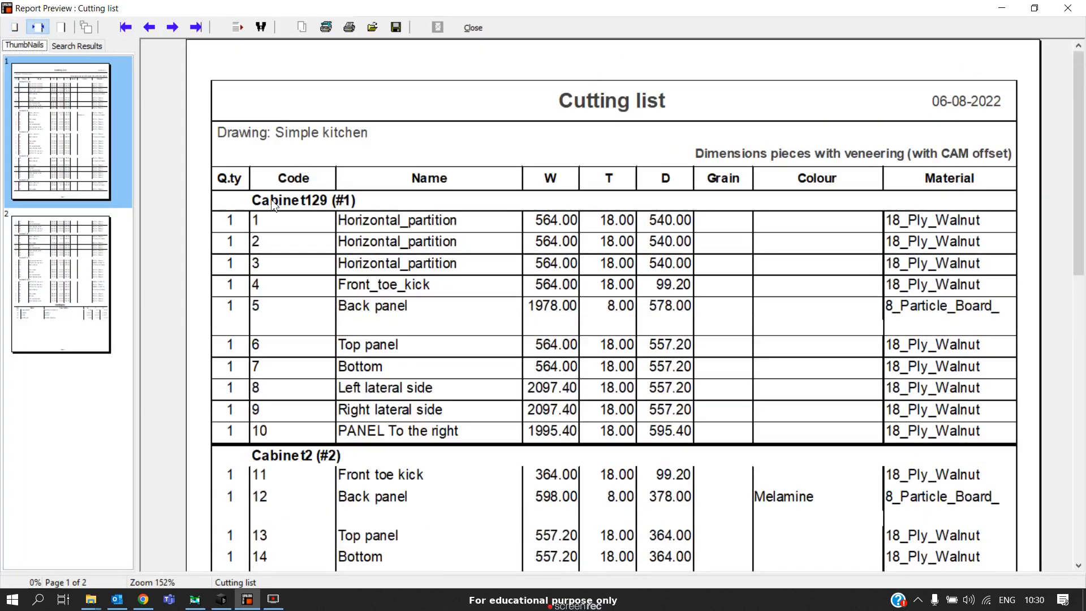
{"action": "mouse_move", "coordinate": [356, 280]}
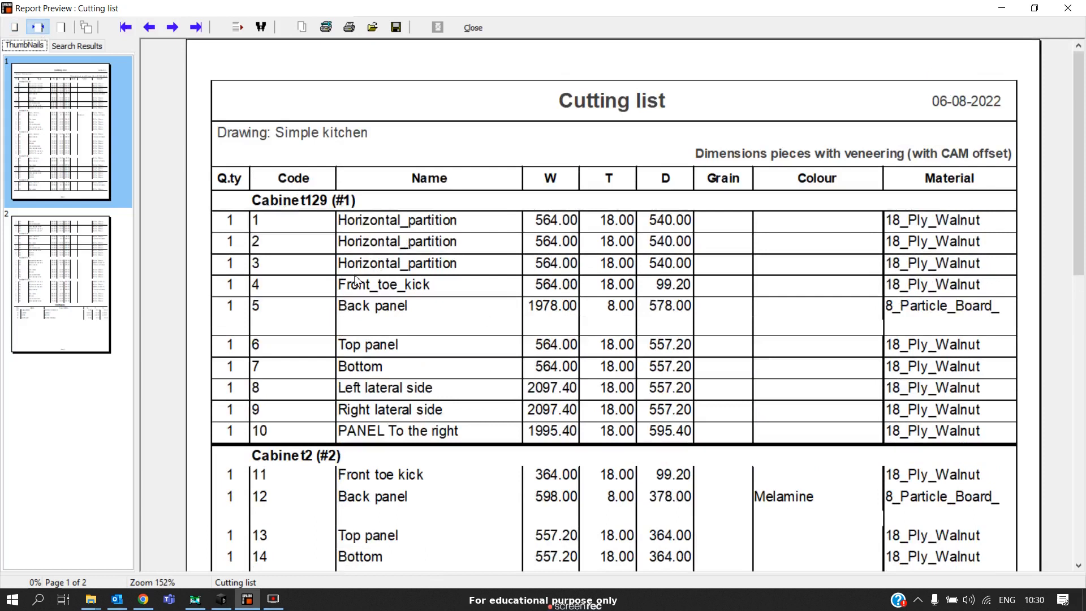
{"action": "mouse_move", "coordinate": [715, 265]}
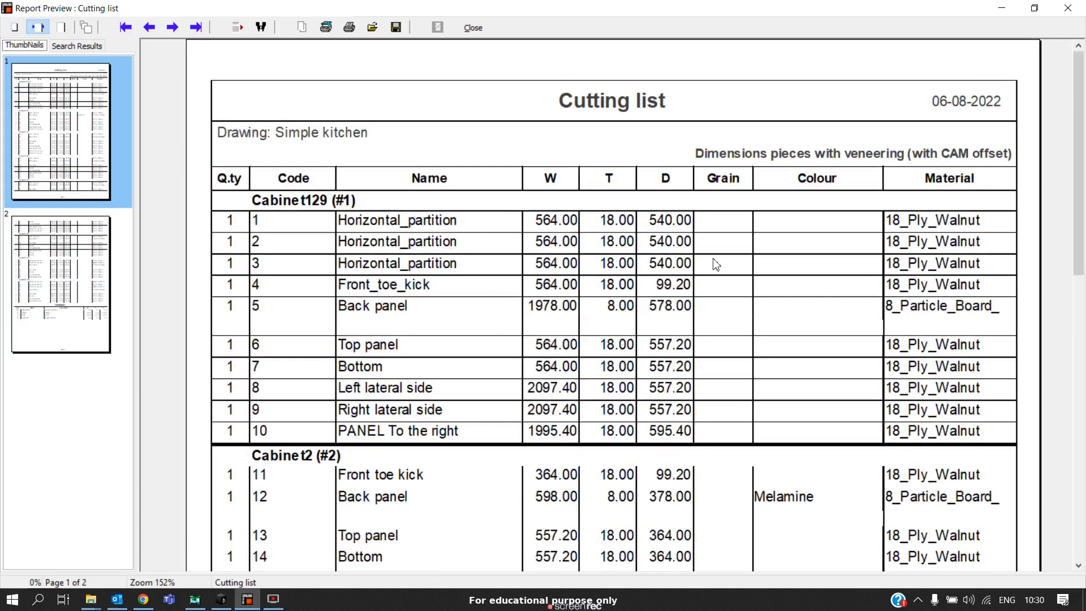
{"action": "mouse_move", "coordinate": [987, 44]}
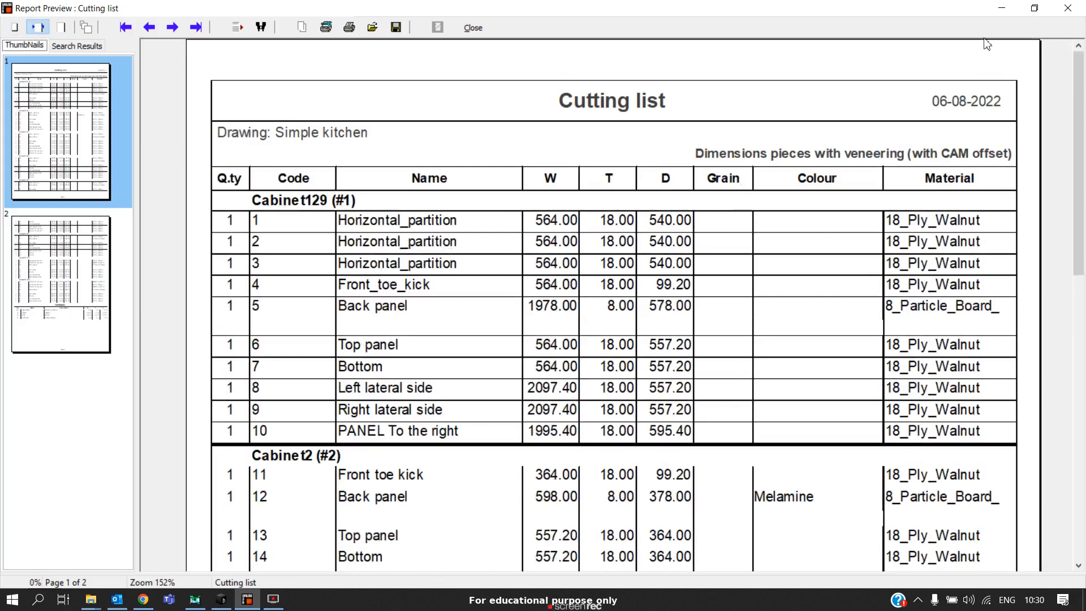
{"action": "mouse_move", "coordinate": [835, 415]}
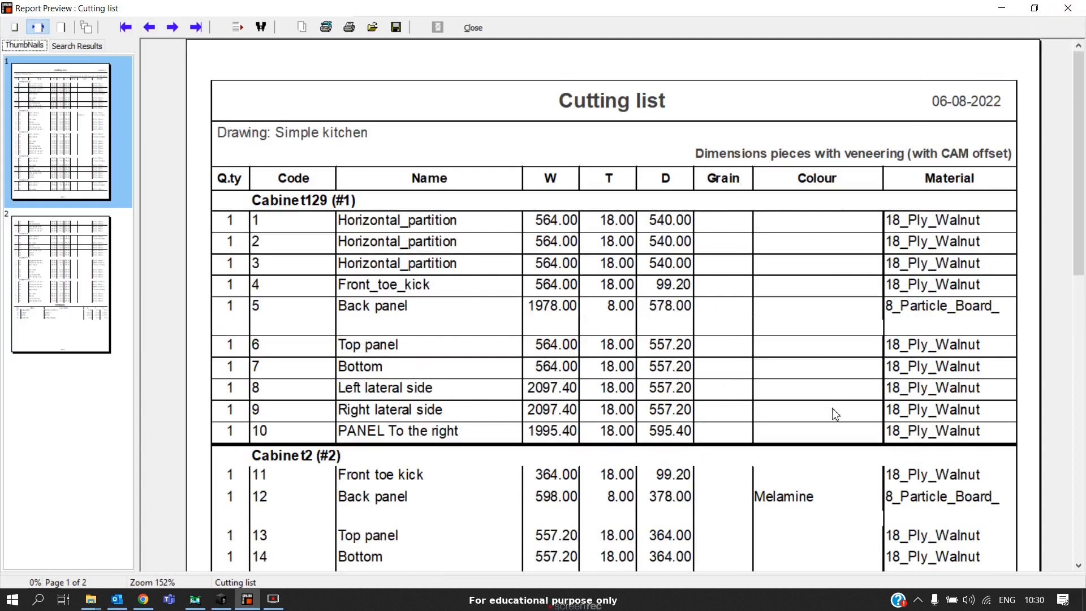
Leave the report preview, check the colours list (PVC, Melamine, ABS) and close it.
{"action": "left_click", "coordinate": [472, 27]}
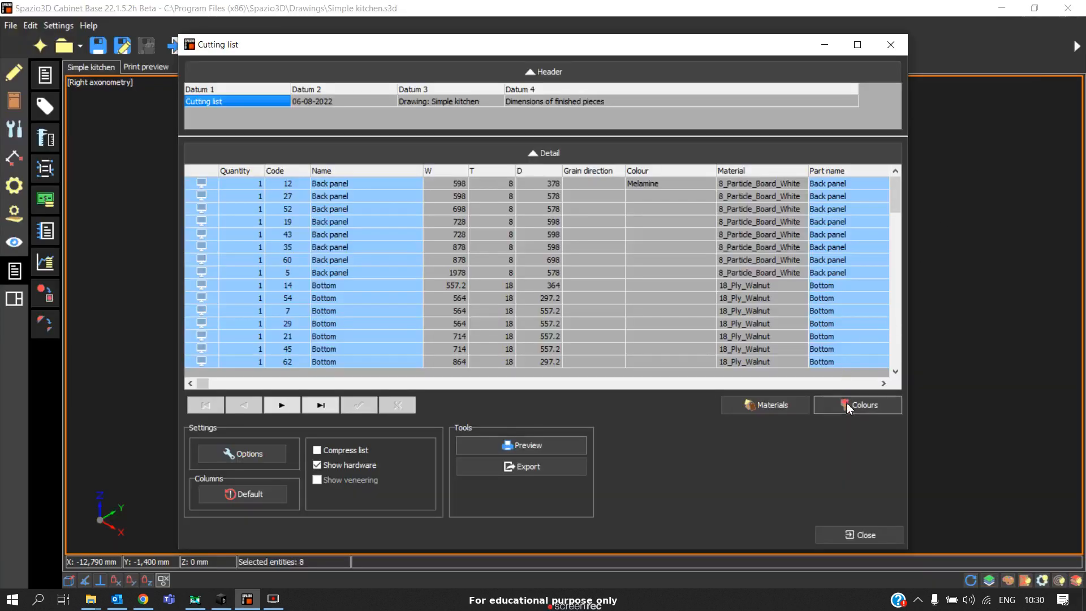
{"action": "left_click", "coordinate": [863, 406]}
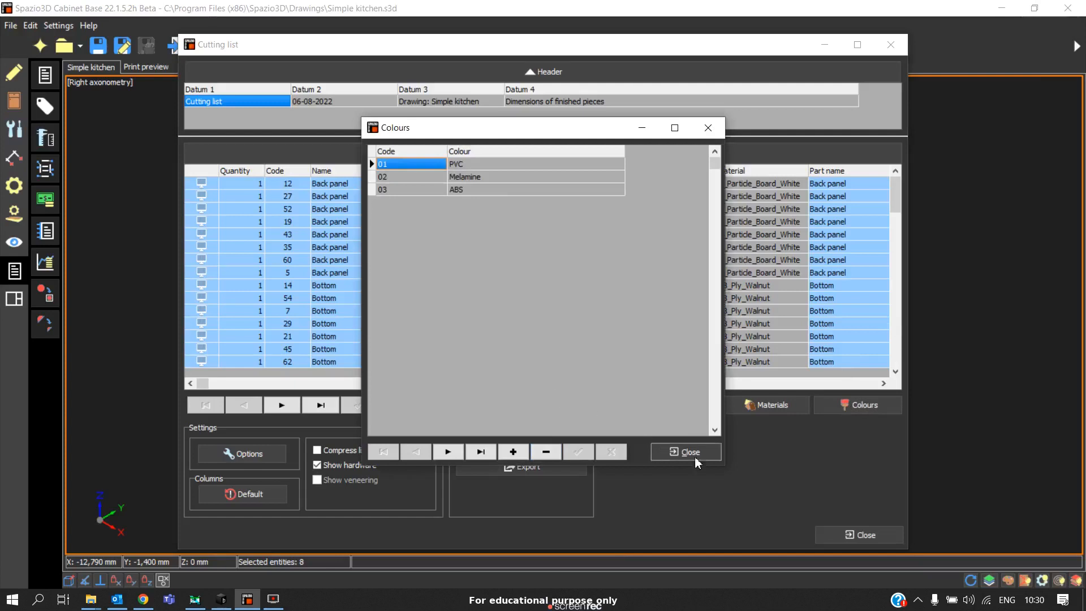
{"action": "left_click", "coordinate": [685, 452]}
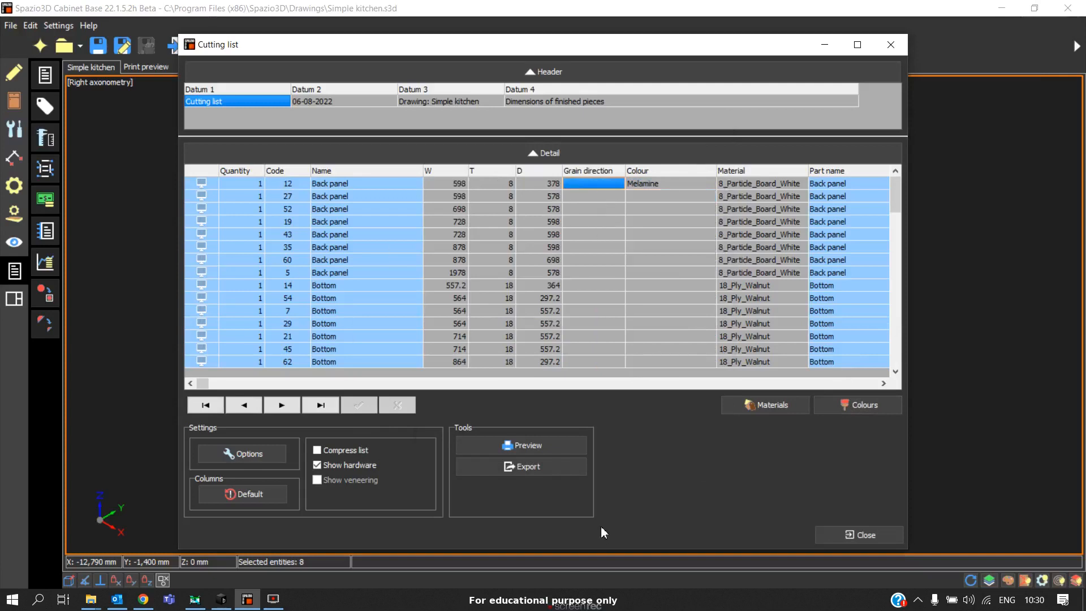
{"action": "mouse_move", "coordinate": [516, 445]}
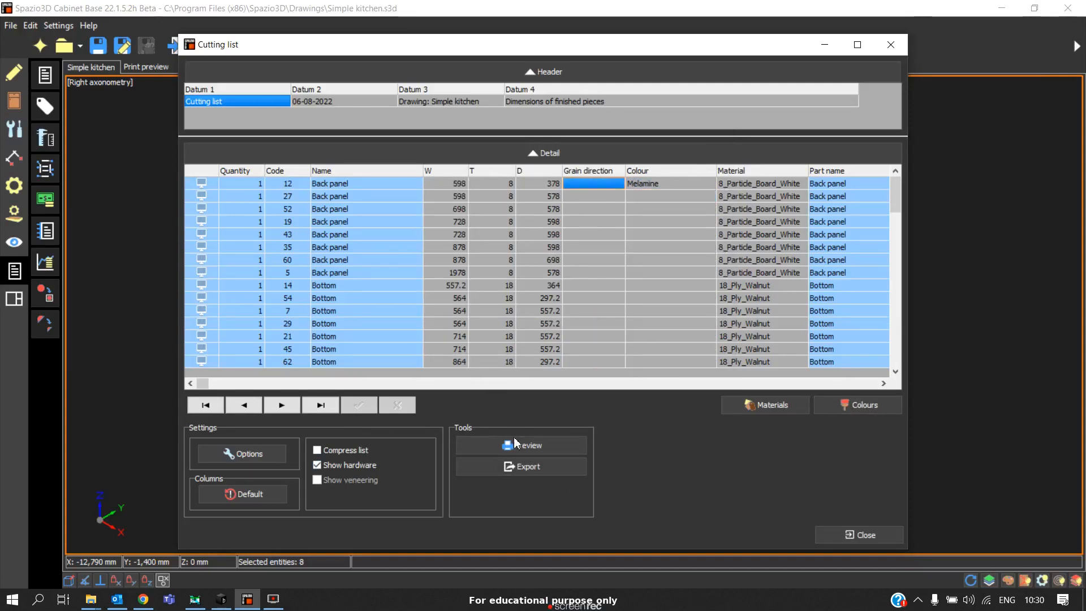
Reopen the report preview and scroll to page two with Cabinet22 and the Hardware table.
{"action": "left_click", "coordinate": [520, 444]}
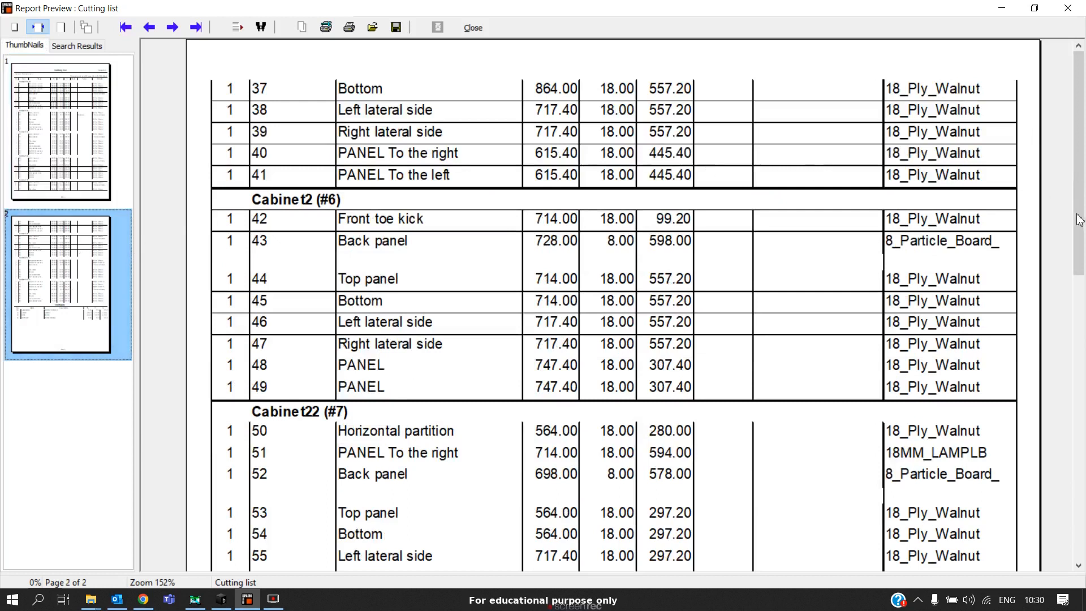
{"action": "scroll", "scroll_direction": "down", "scroll_amount": 3}
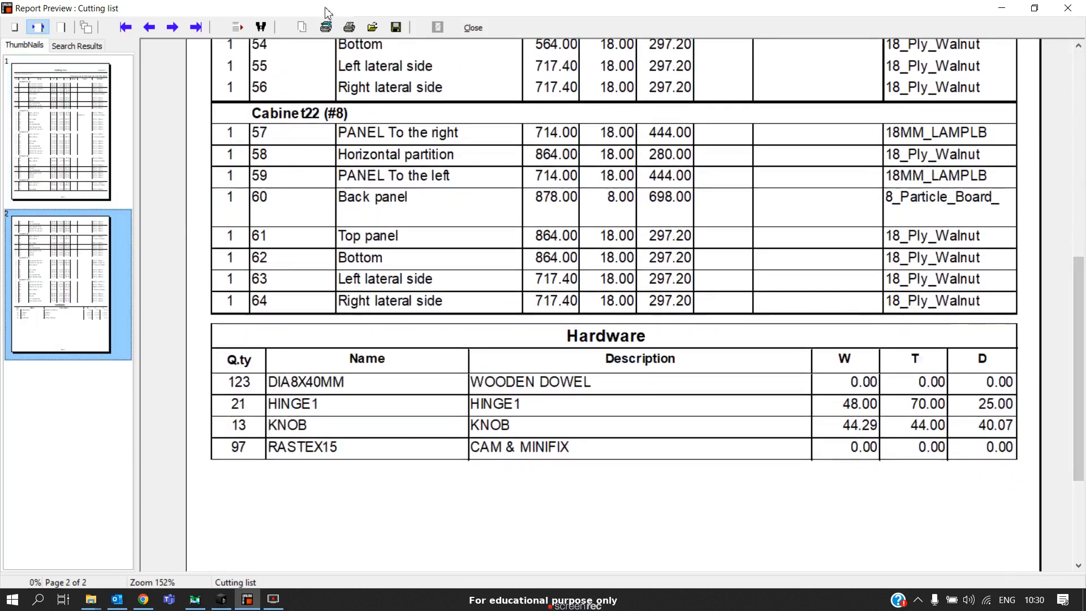
{"action": "mouse_move", "coordinate": [447, 411]}
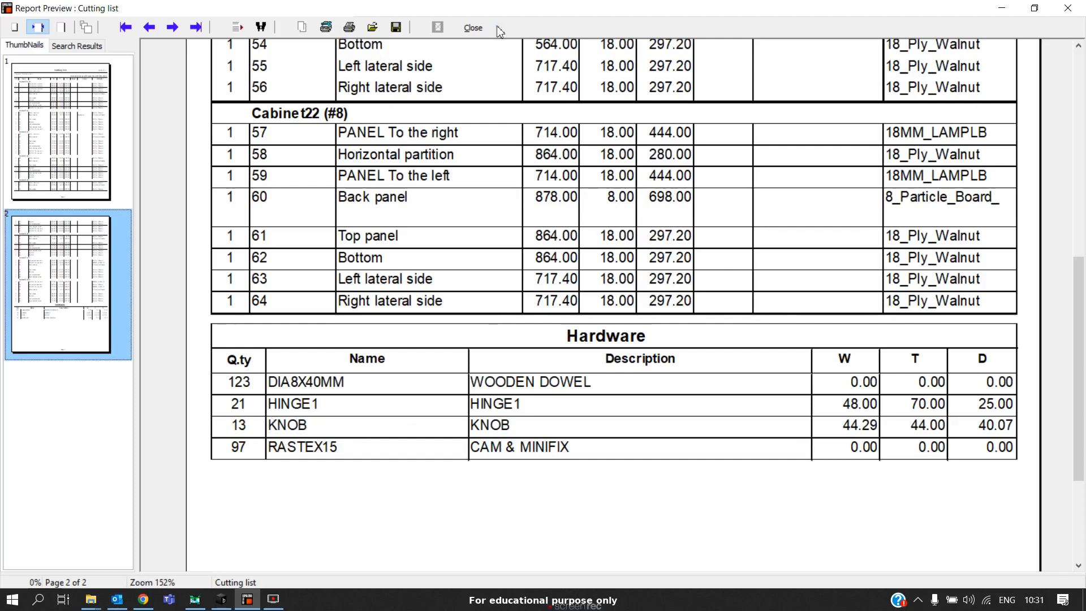
Review the cutting list options unchanged and briefly preview the report again.
{"action": "left_click", "coordinate": [473, 28]}
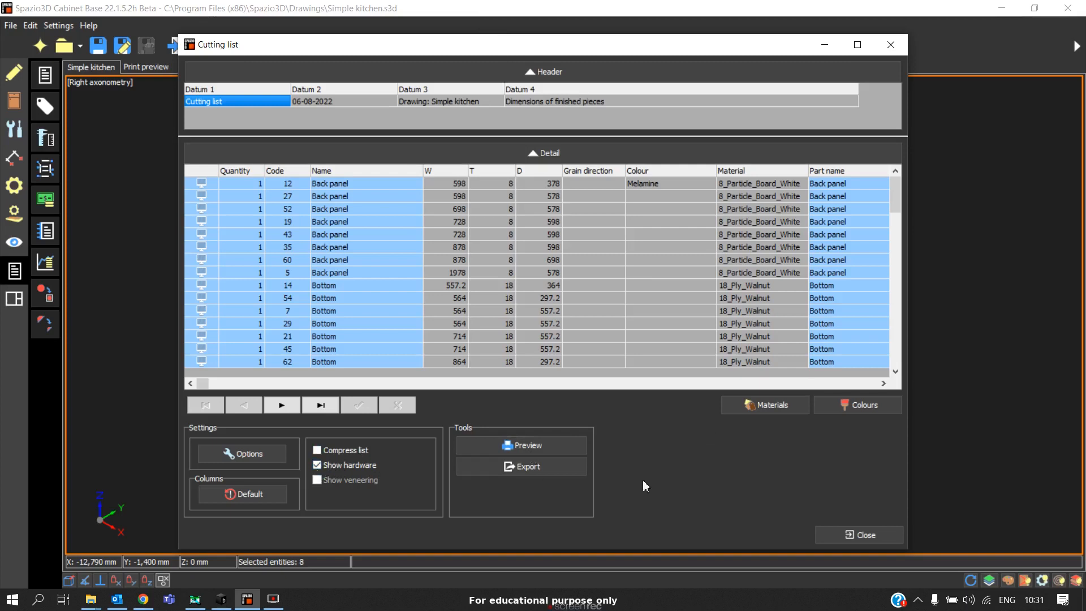
{"action": "mouse_move", "coordinate": [518, 169]}
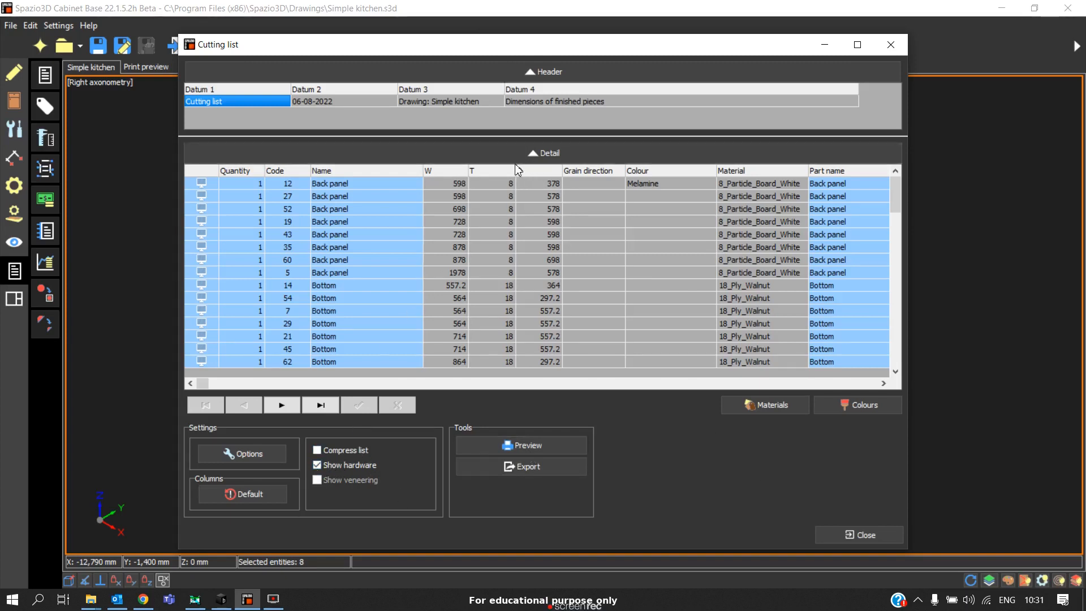
{"action": "mouse_move", "coordinate": [248, 454]}
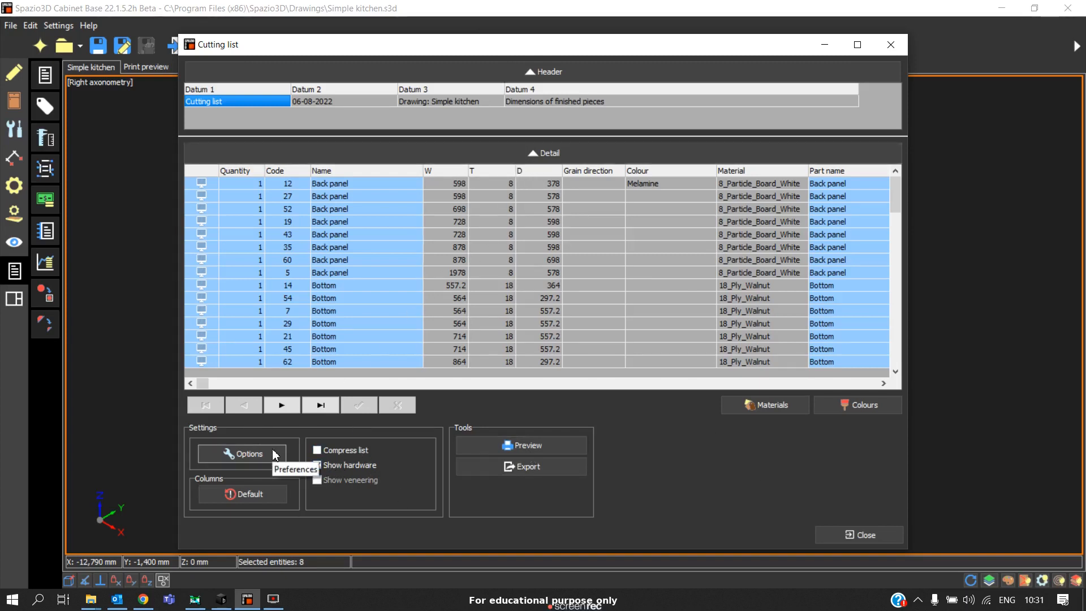
{"action": "left_click", "coordinate": [243, 454]}
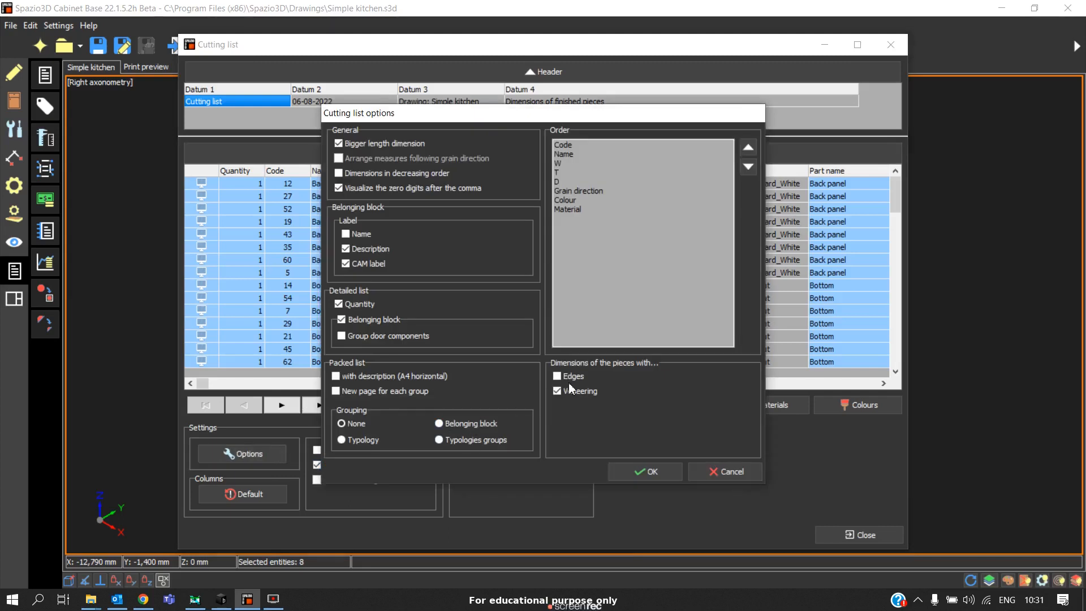
{"action": "left_click", "coordinate": [644, 471]}
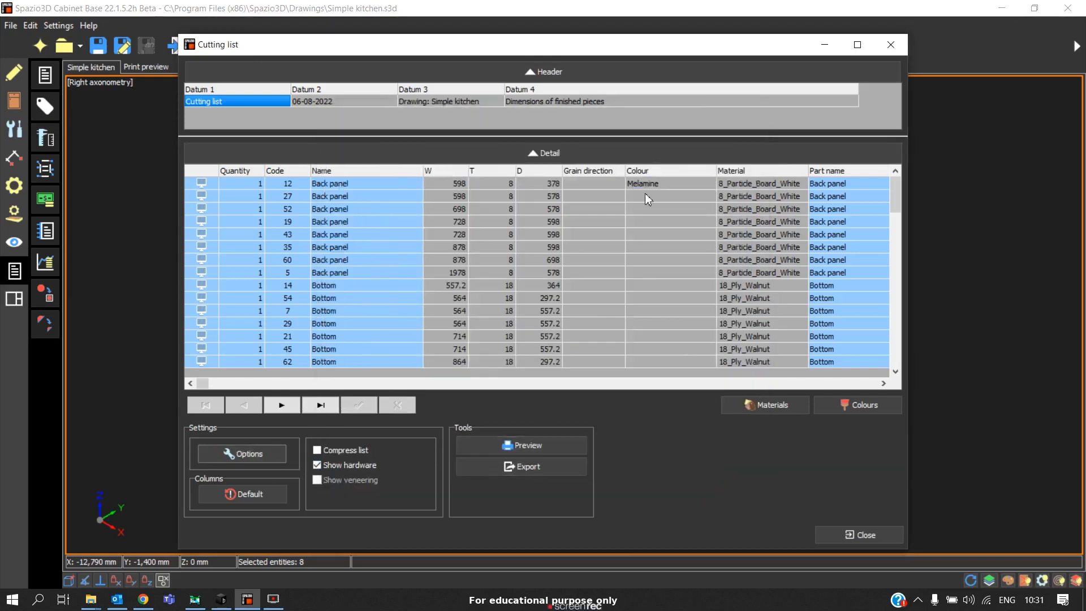
{"action": "mouse_move", "coordinate": [500, 376]}
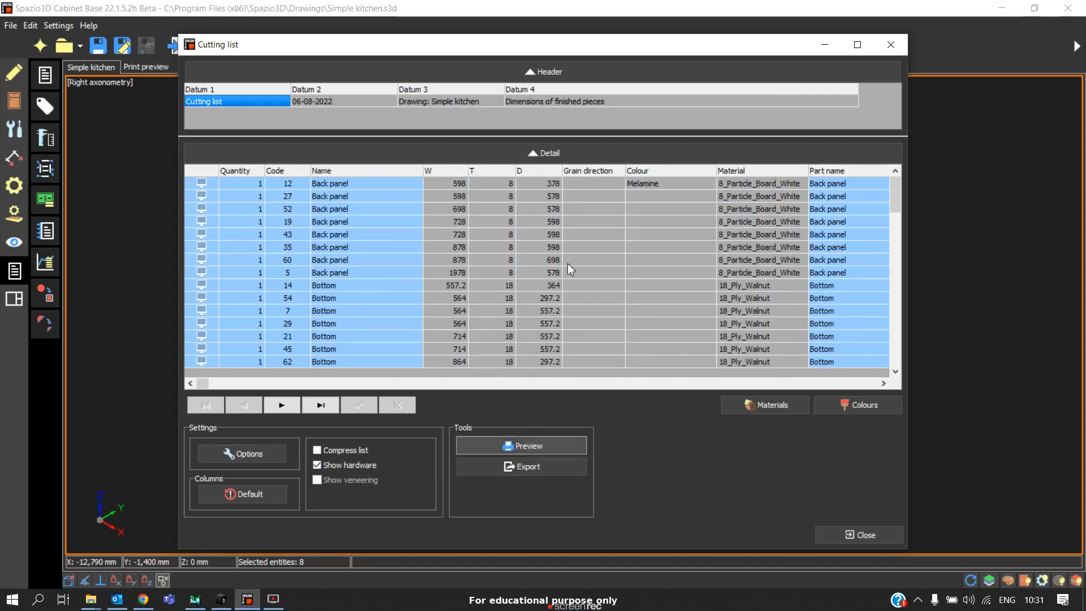
{"action": "left_click", "coordinate": [520, 446]}
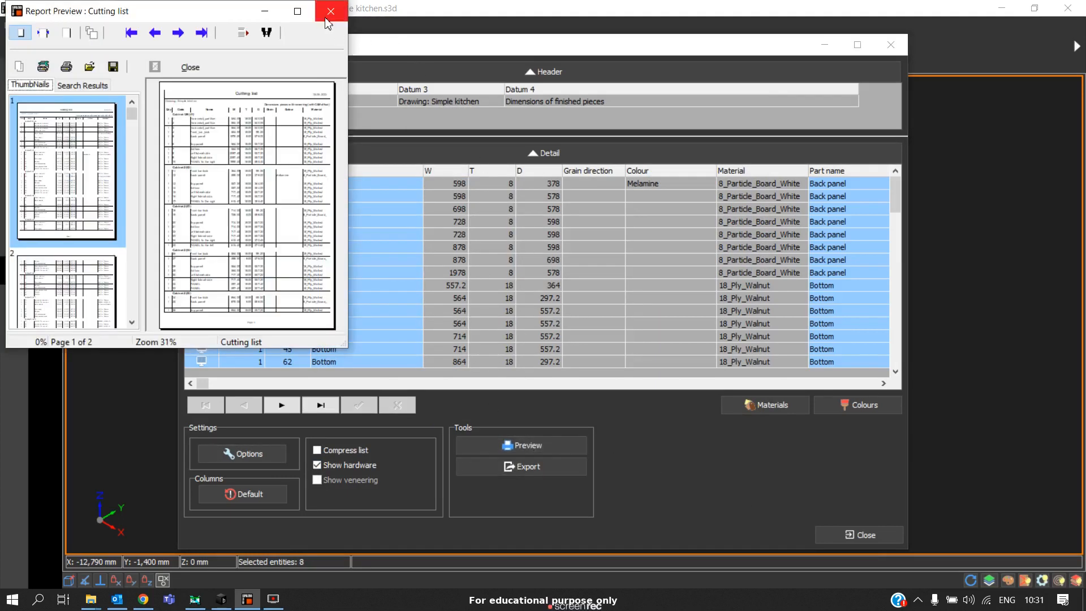
{"action": "left_click", "coordinate": [330, 12]}
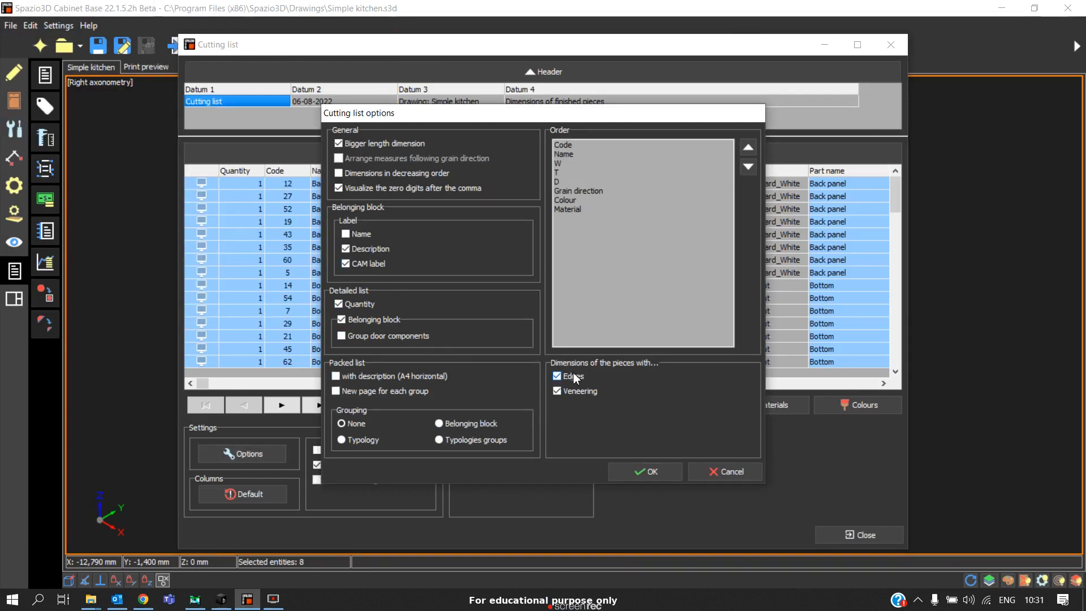
Exclude edges from piece dimensions in the options and preview the regenerated list.
{"action": "left_click", "coordinate": [557, 376]}
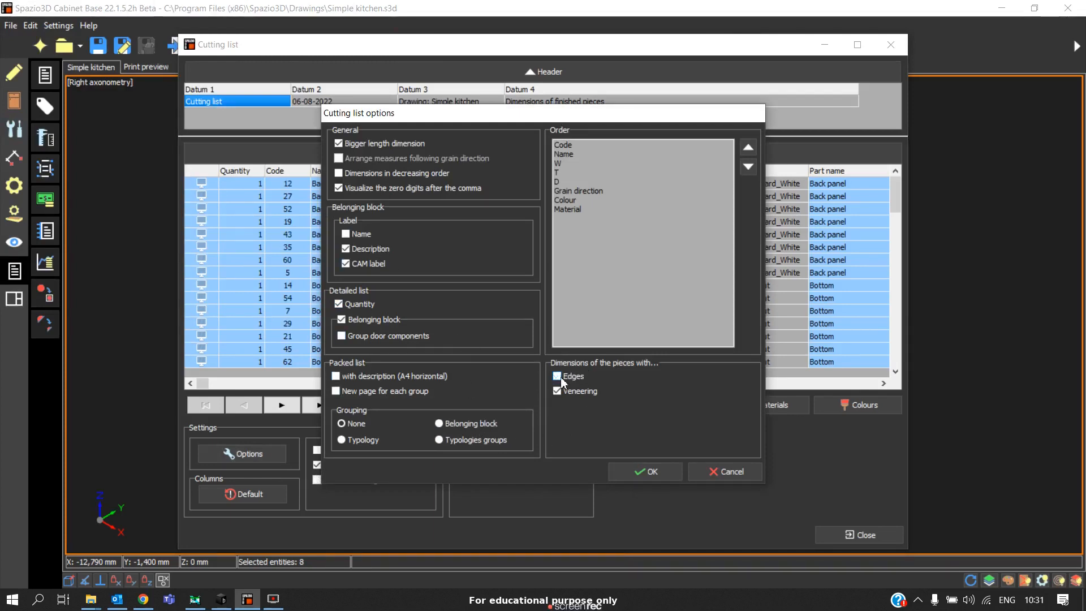
{"action": "left_click", "coordinate": [644, 472]}
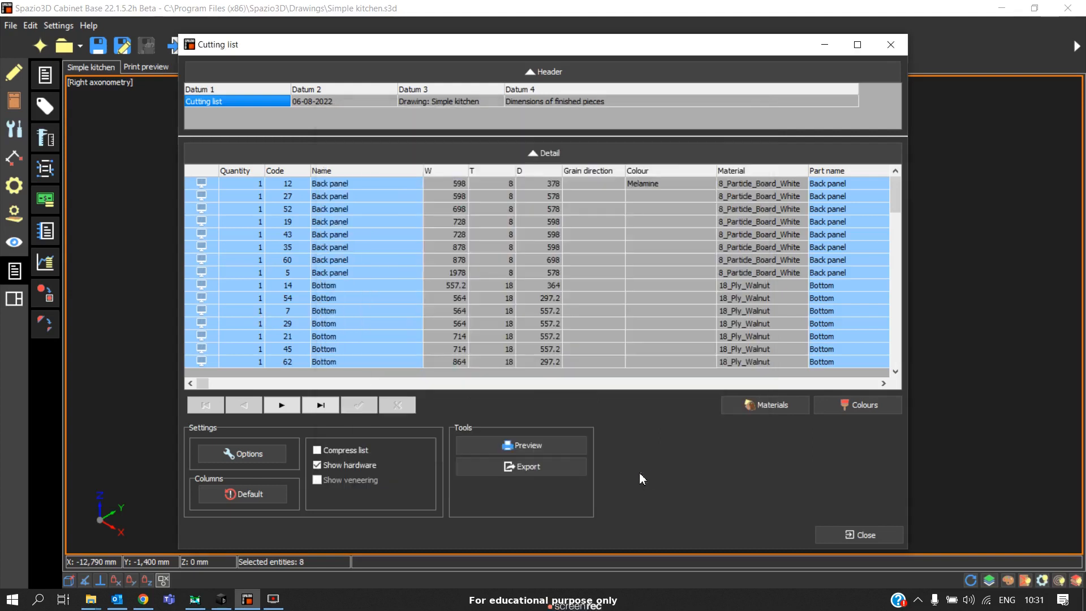
{"action": "left_click", "coordinate": [241, 452]}
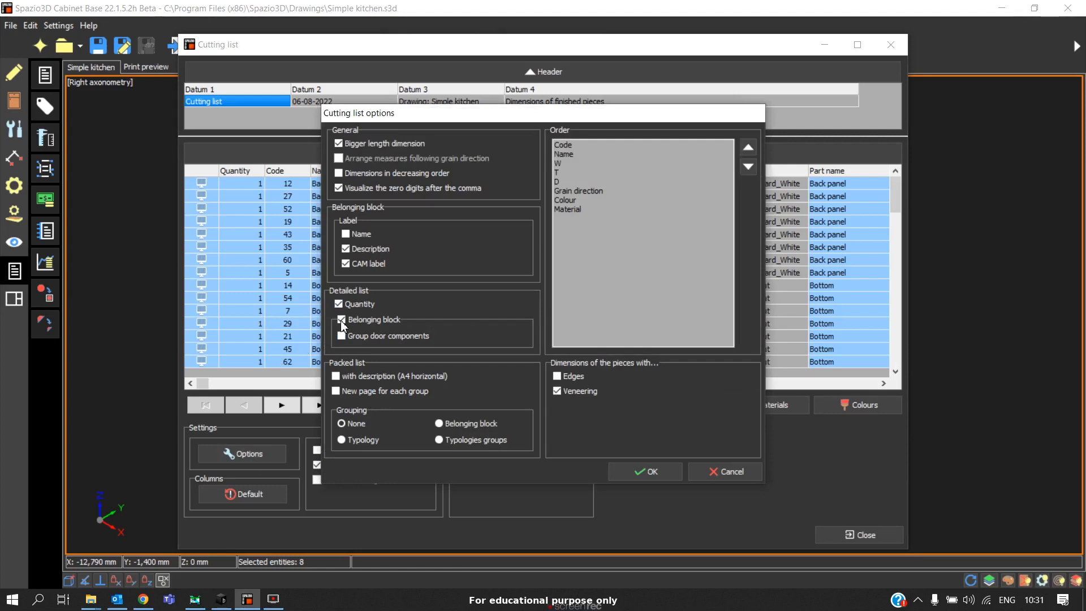
{"action": "left_click", "coordinate": [644, 472]}
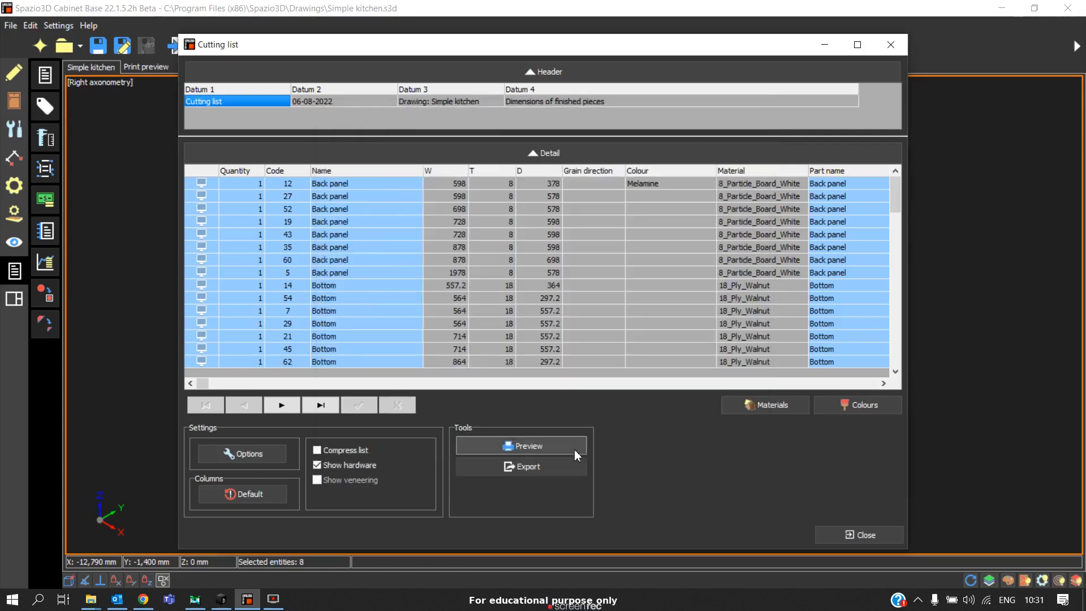
{"action": "left_click", "coordinate": [520, 446]}
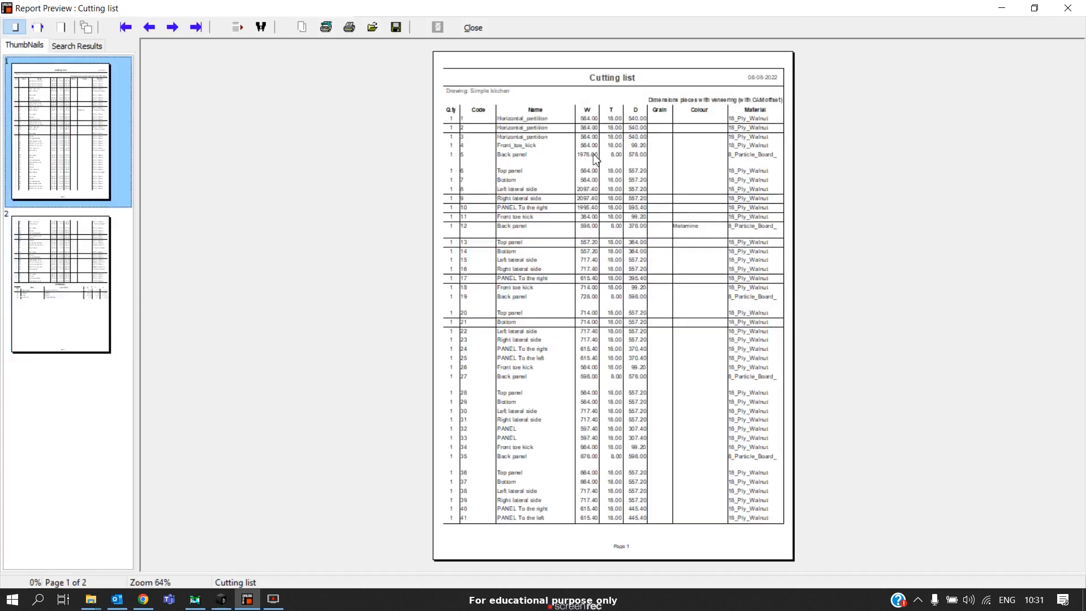
{"action": "mouse_move", "coordinate": [431, 61]}
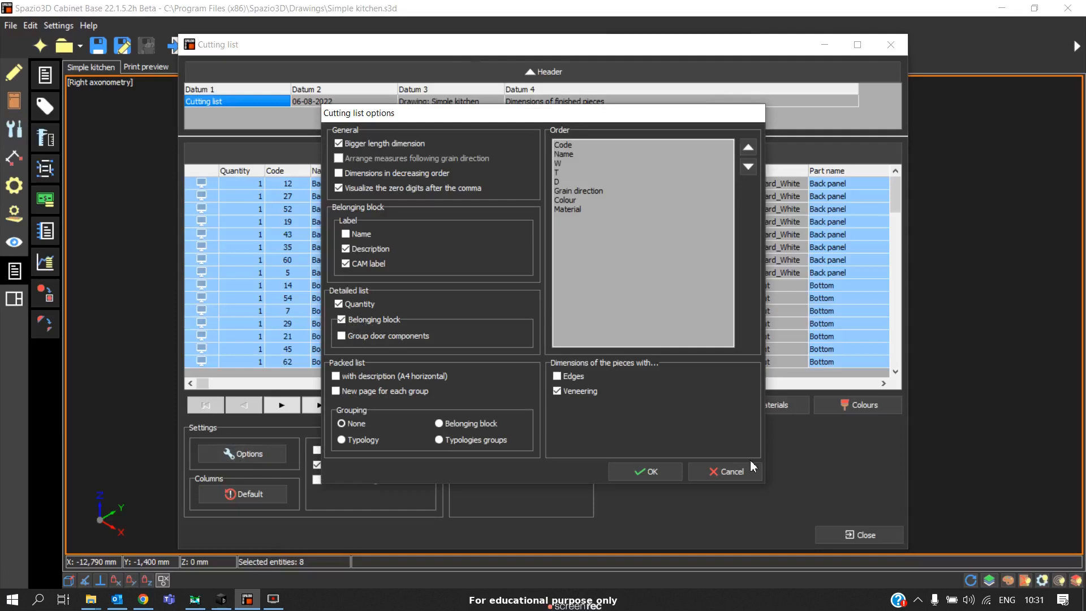
Confirm the options and check the maximized preview with parts under cabinet headings.
{"action": "left_click", "coordinate": [644, 470]}
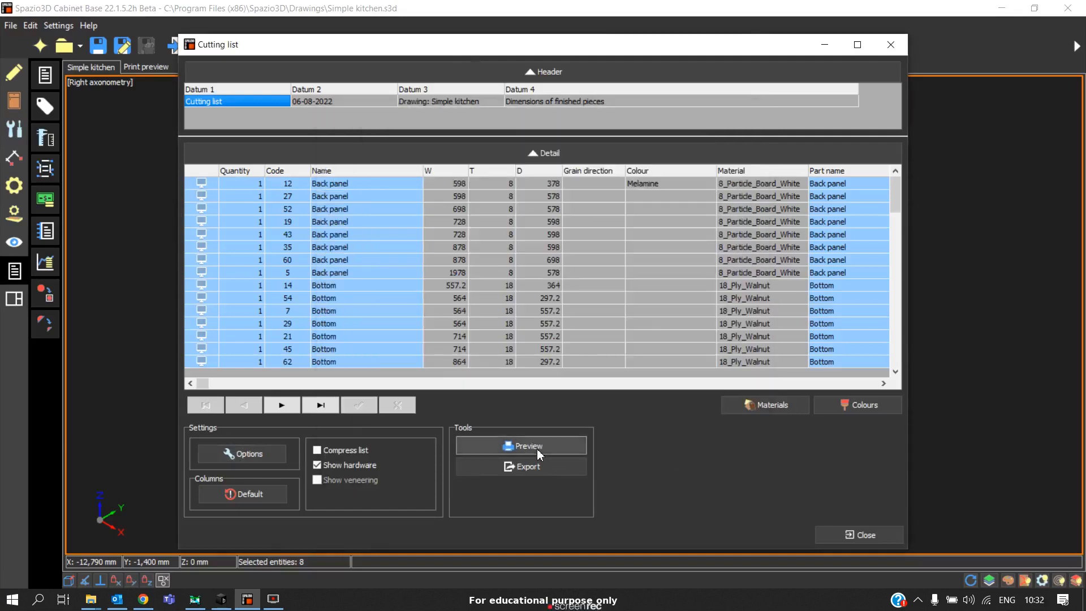
{"action": "left_click", "coordinate": [520, 446]}
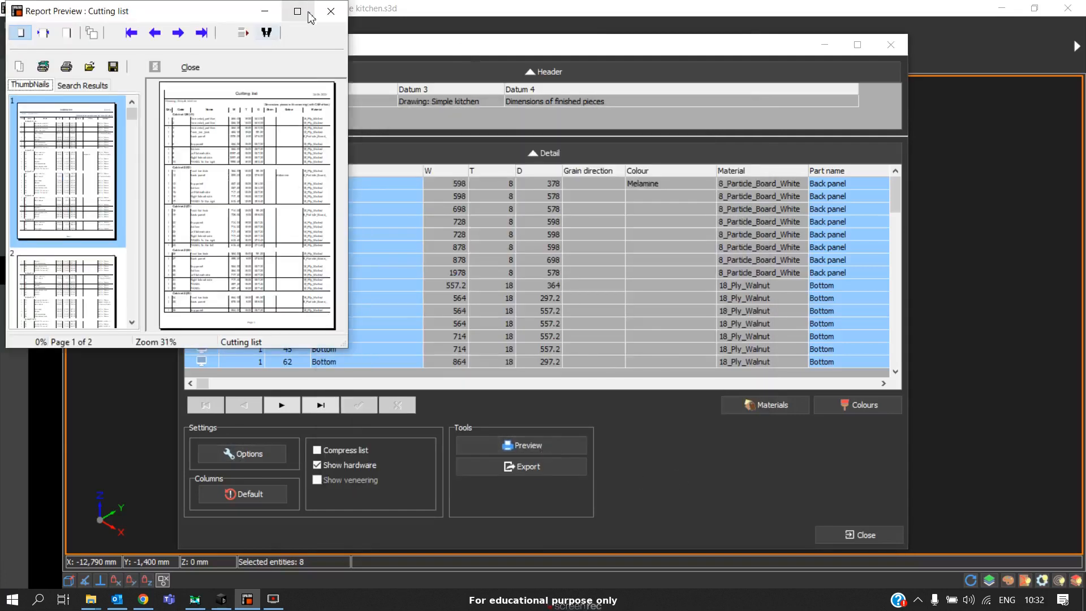
{"action": "left_click", "coordinate": [297, 11]}
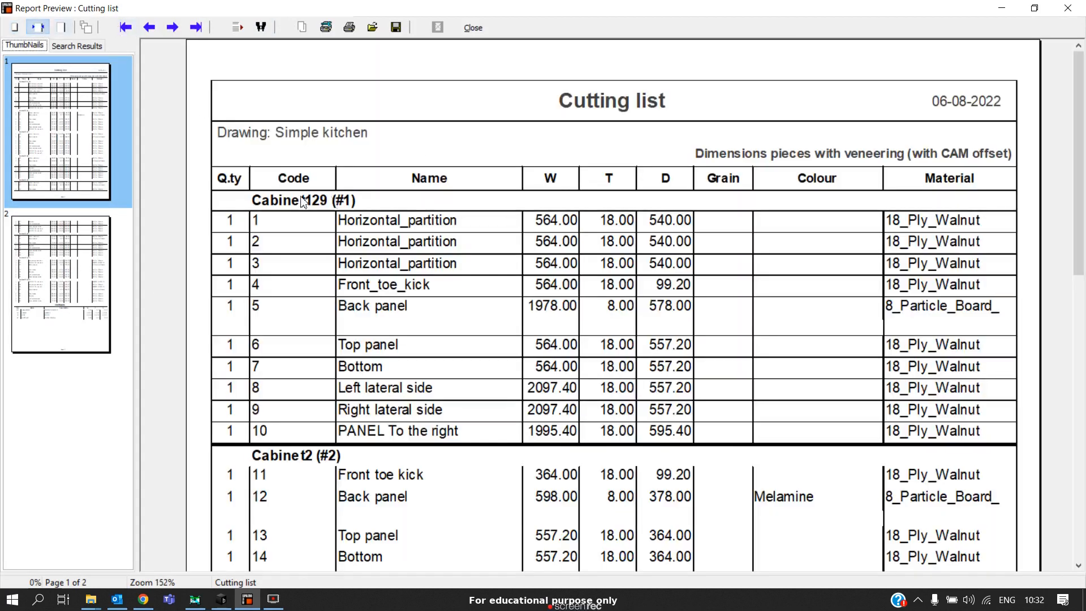
{"action": "left_click", "coordinate": [473, 27]}
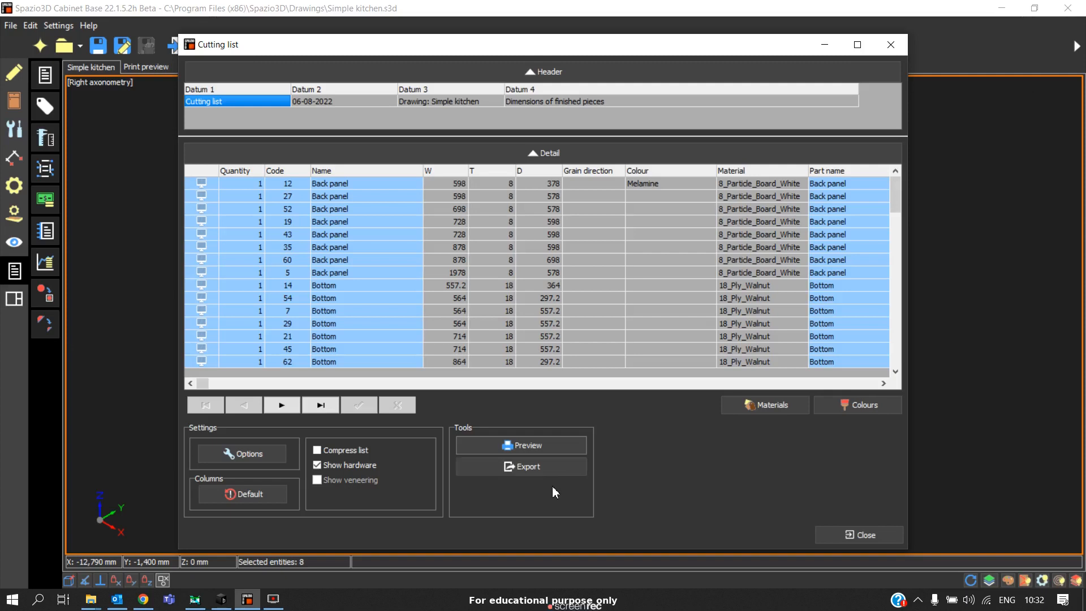
{"action": "mouse_move", "coordinate": [541, 466]}
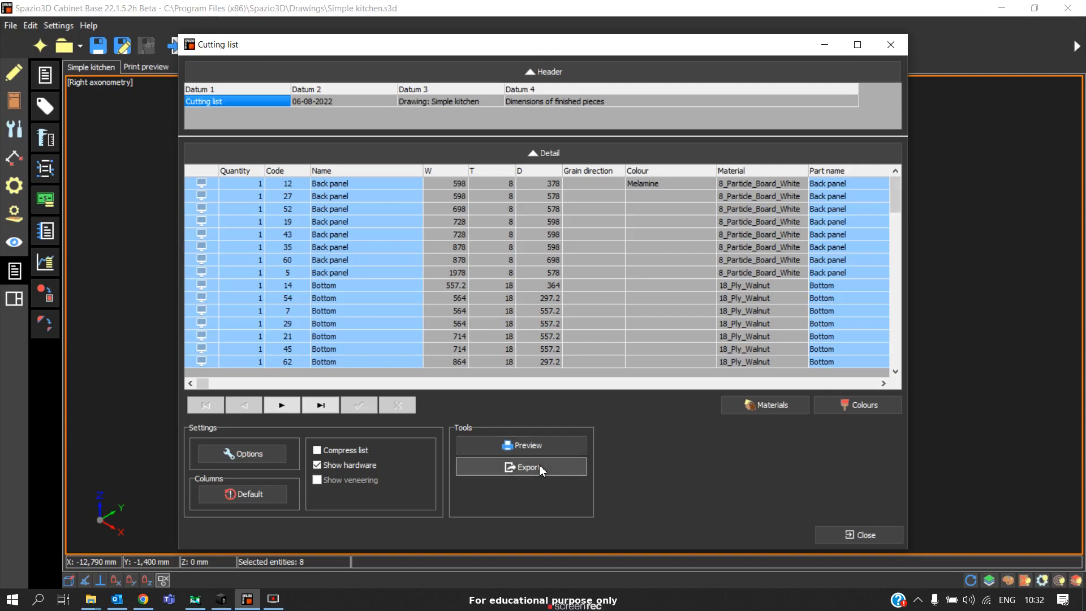
{"action": "left_click", "coordinate": [521, 466]}
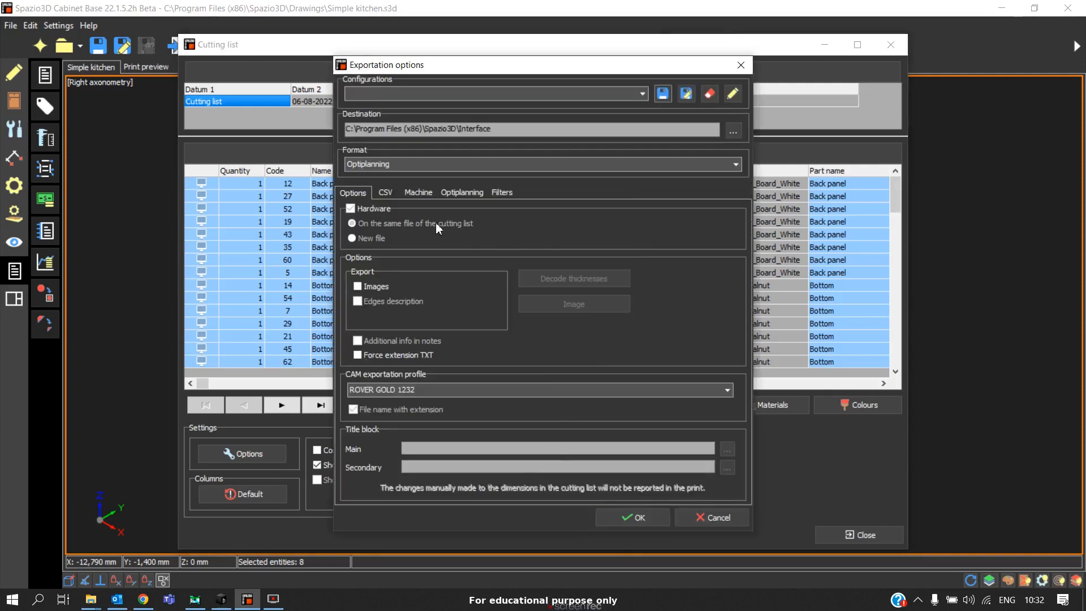
{"action": "mouse_move", "coordinate": [457, 192]}
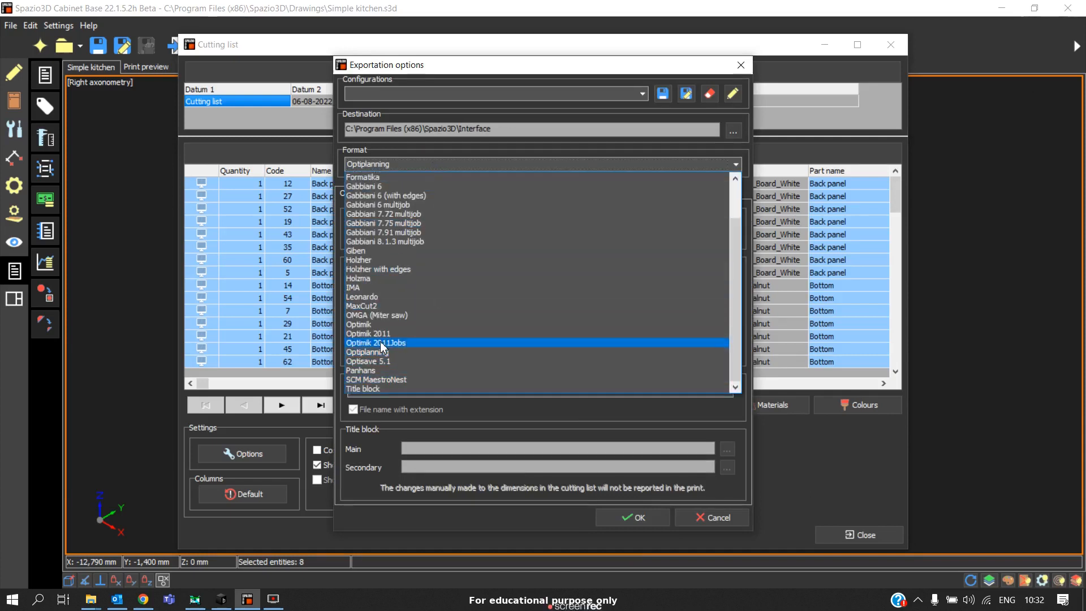
{"action": "left_click", "coordinate": [367, 351]}
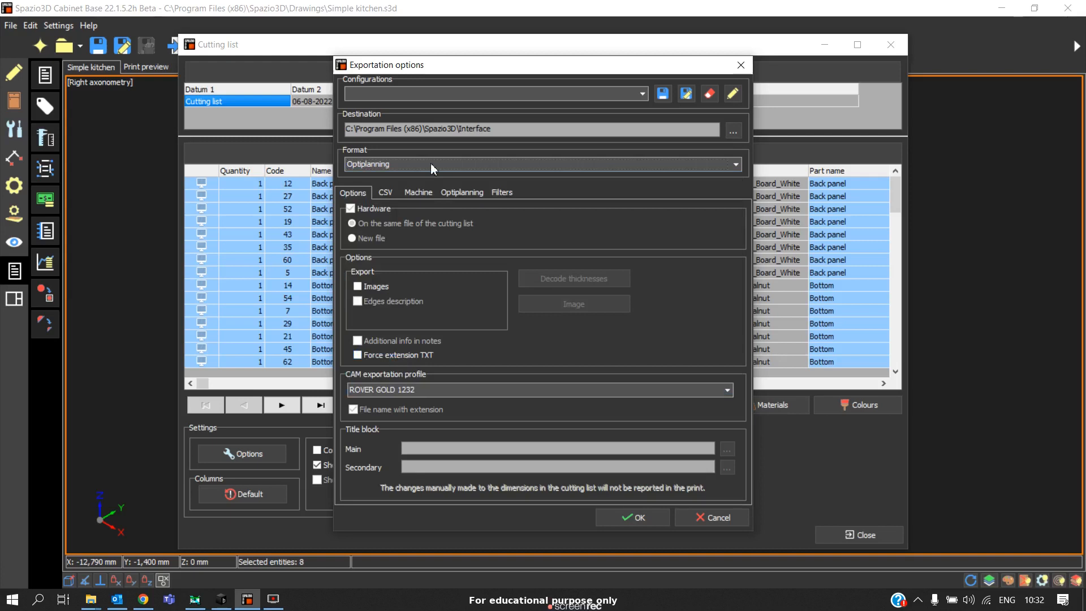
{"action": "left_click", "coordinate": [541, 164]}
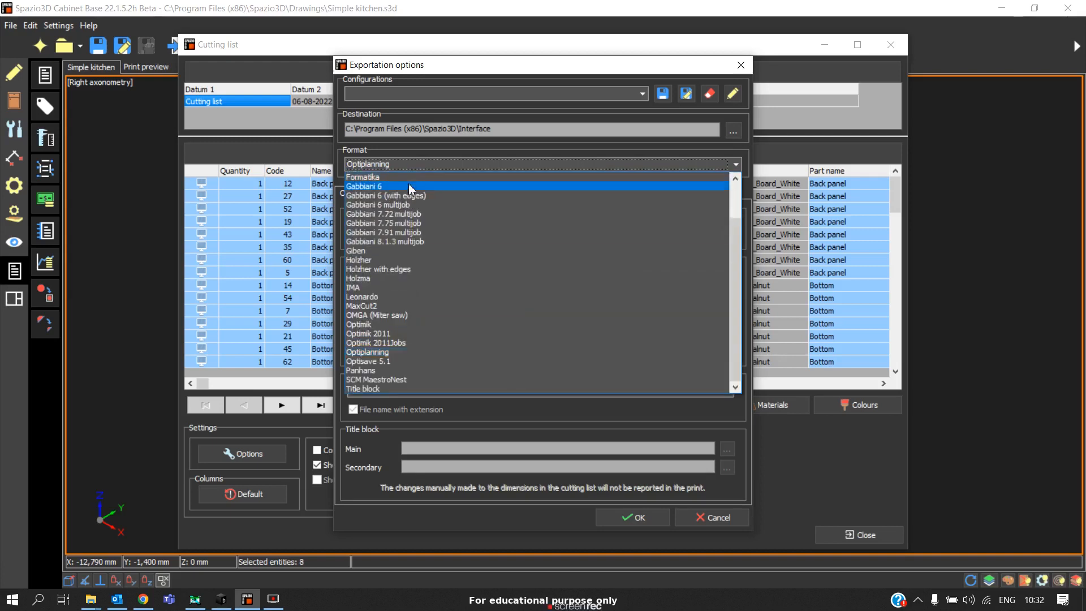
{"action": "scroll", "scroll_direction": "up", "scroll_amount": 3}
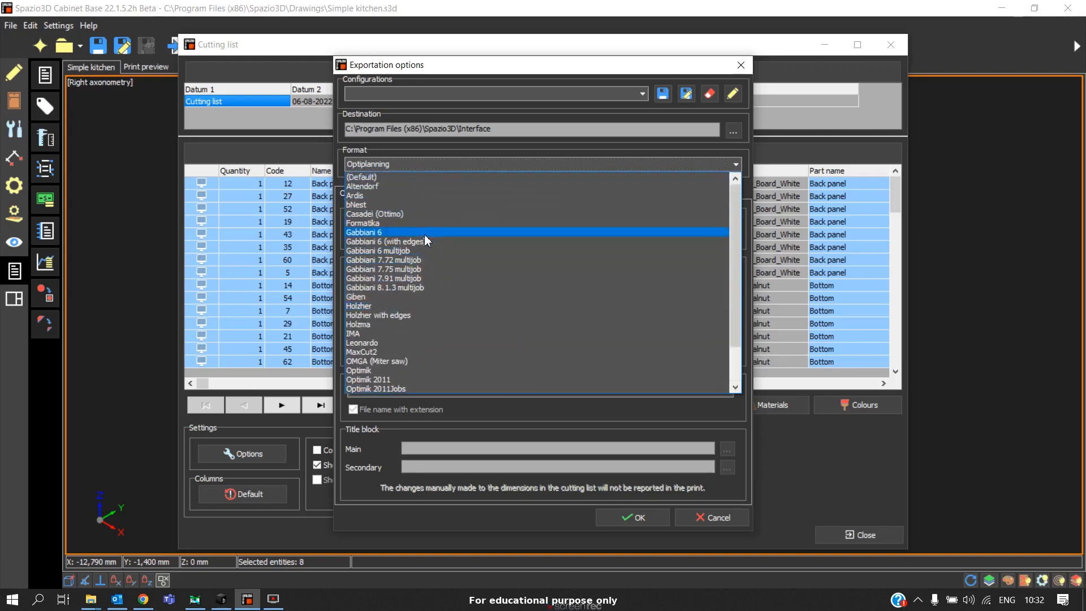
{"action": "mouse_move", "coordinate": [457, 205]}
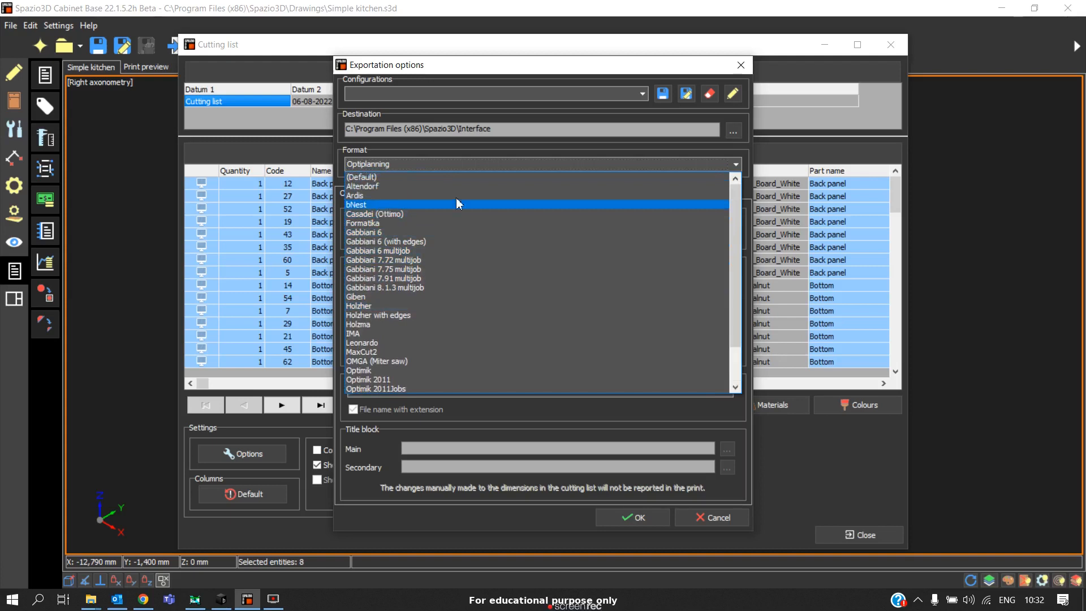
{"action": "left_click", "coordinate": [367, 163]}
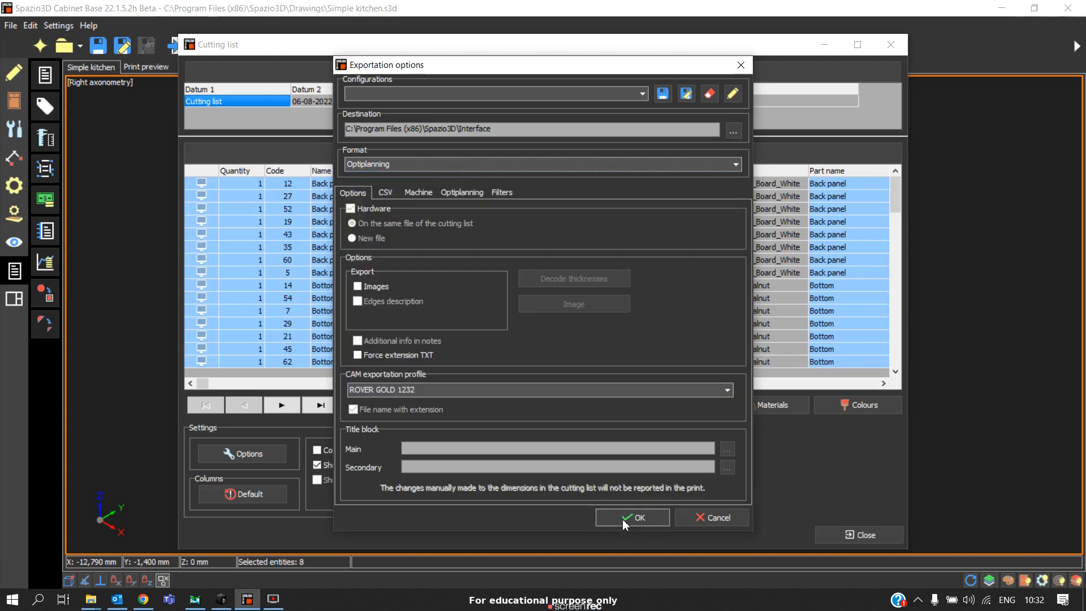
{"action": "mouse_move", "coordinate": [585, 175]}
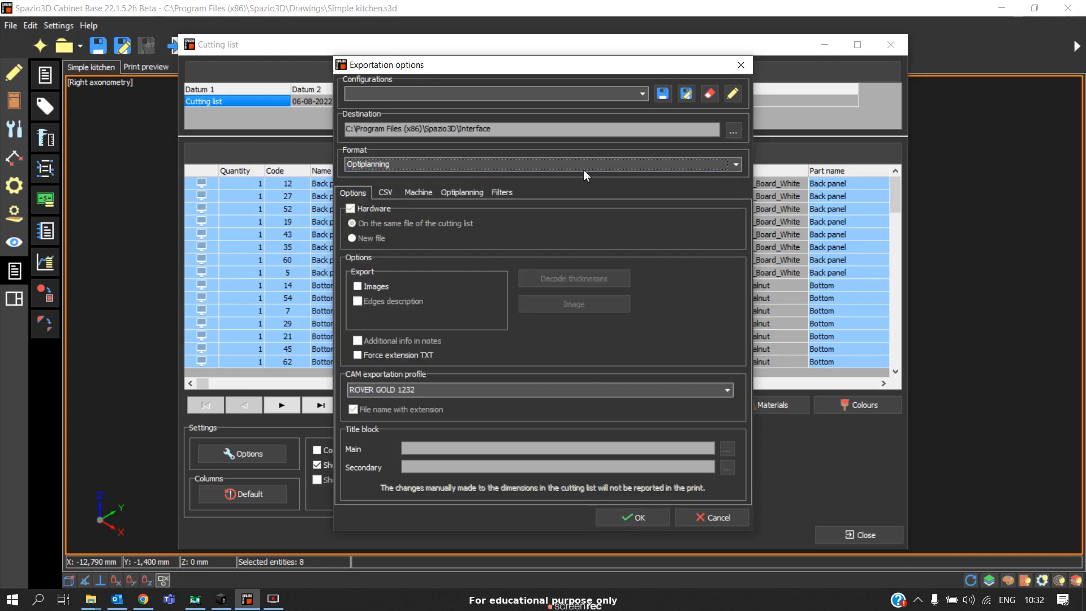
{"action": "mouse_move", "coordinate": [550, 211]}
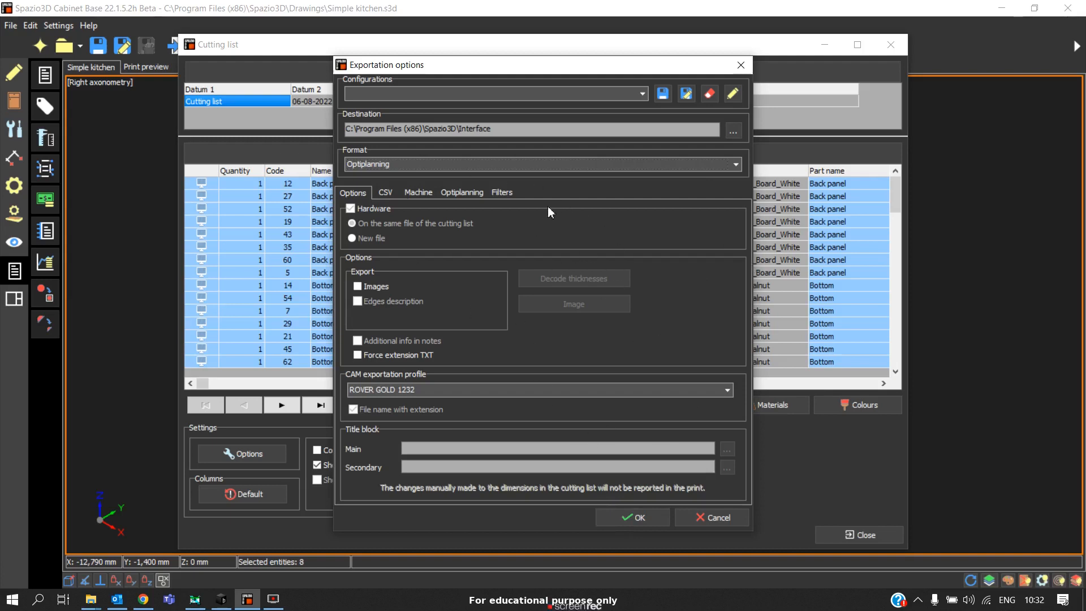
{"action": "mouse_move", "coordinate": [408, 178]}
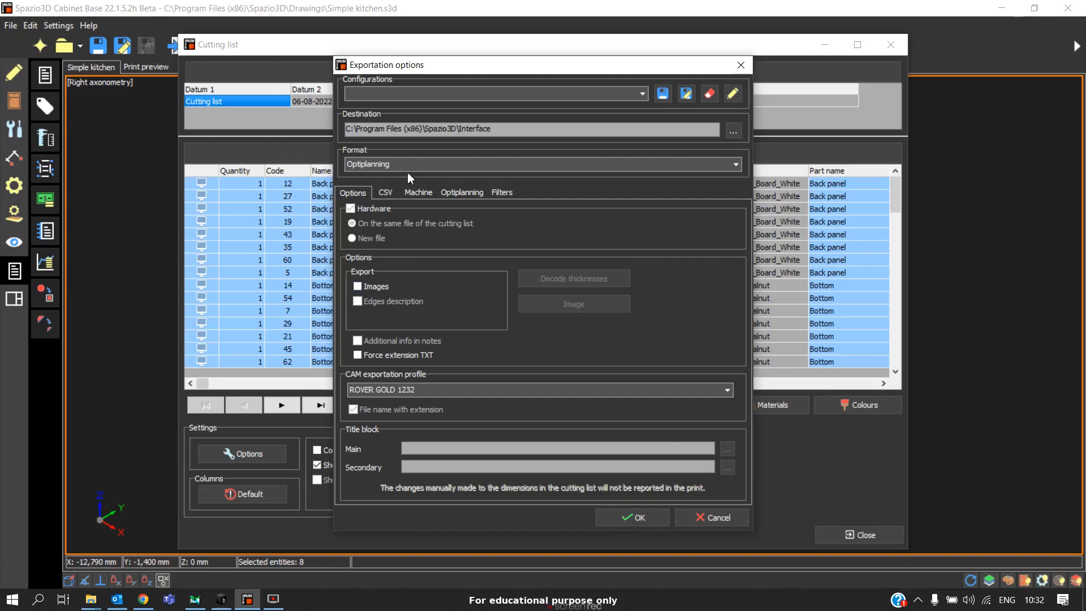
{"action": "mouse_move", "coordinate": [474, 292]}
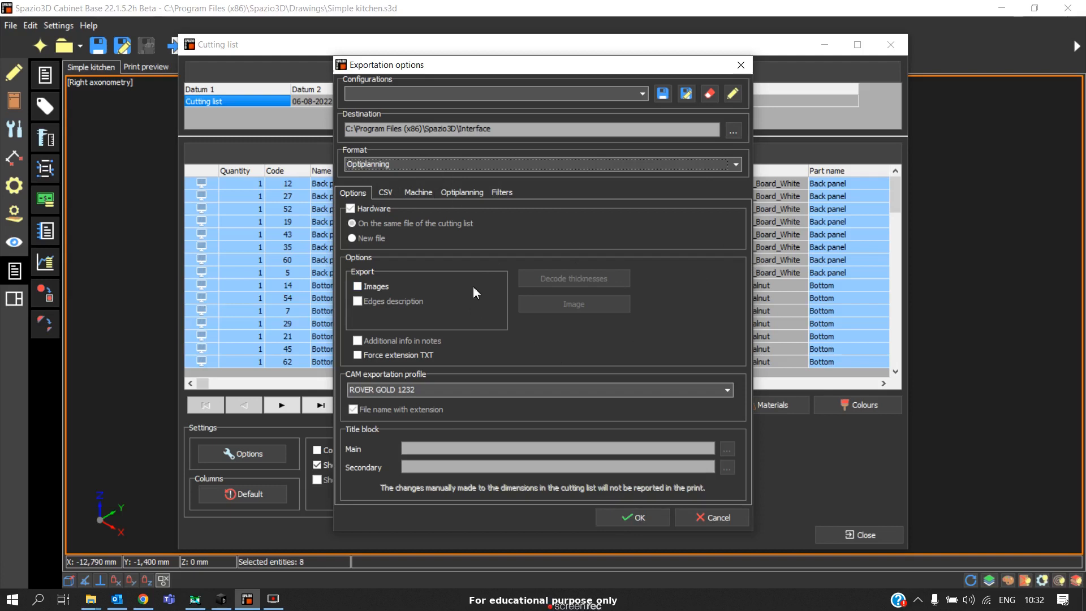
Export the cutting list as 'Simple kitchen1.csv' and dismiss the completion message.
{"action": "left_click", "coordinate": [632, 518]}
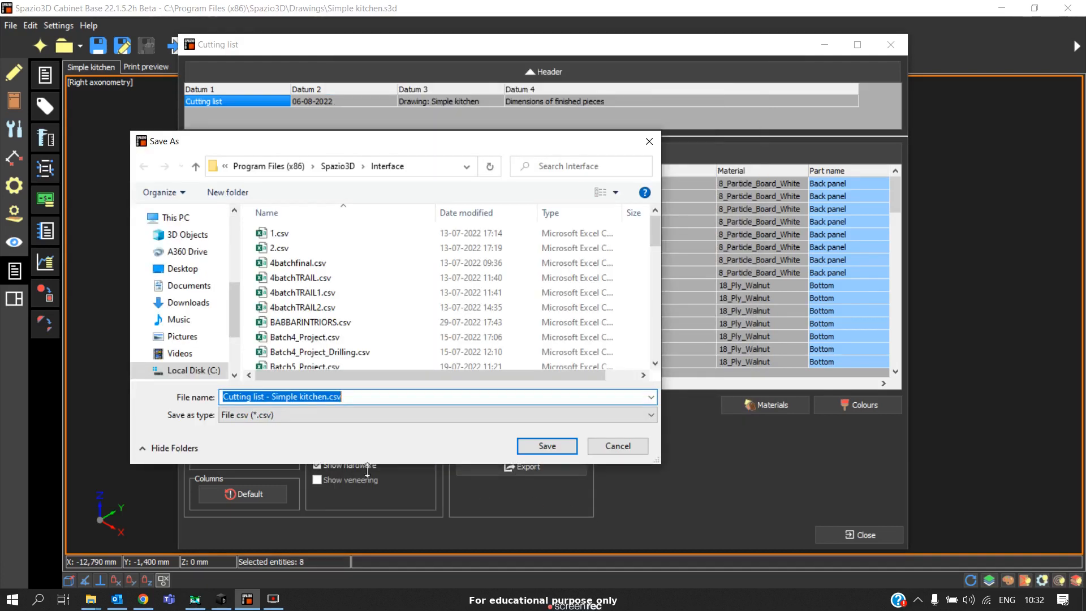
{"action": "mouse_move", "coordinate": [418, 195]}
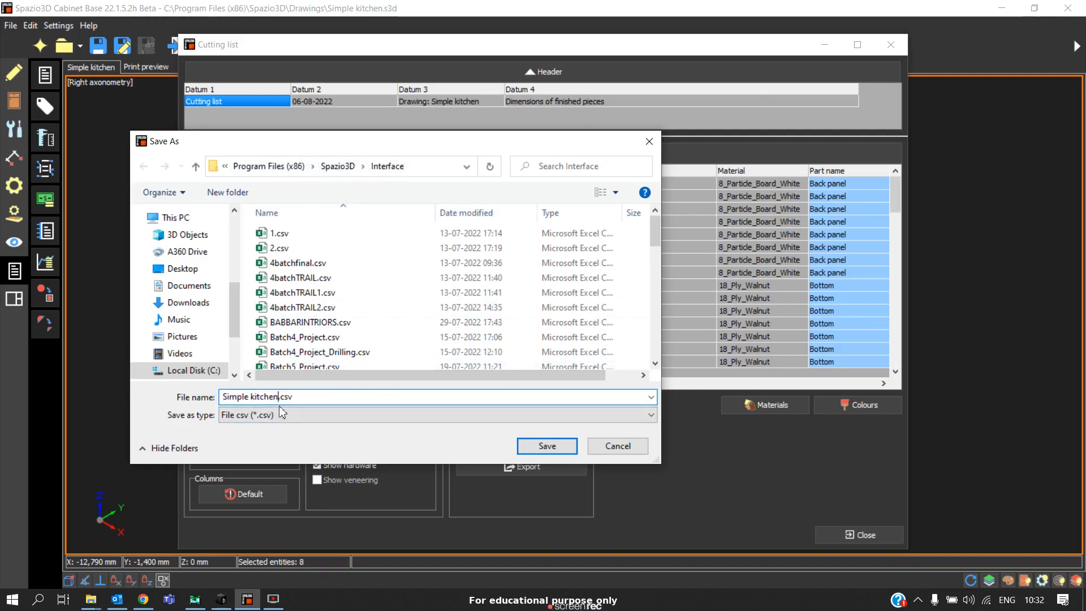
{"action": "type", "text": "1"}
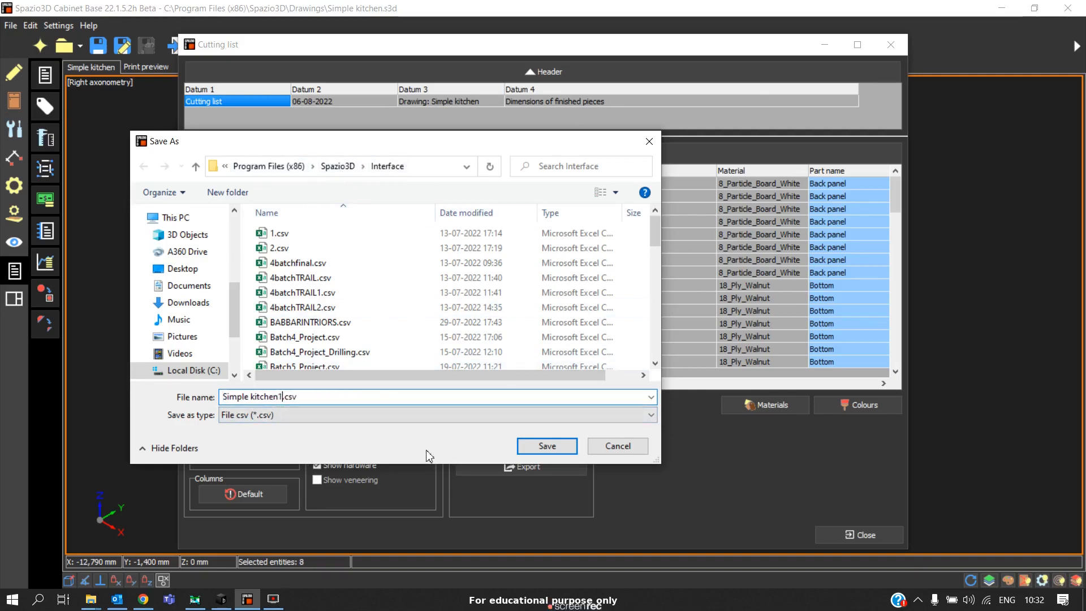
{"action": "left_click", "coordinate": [547, 446]}
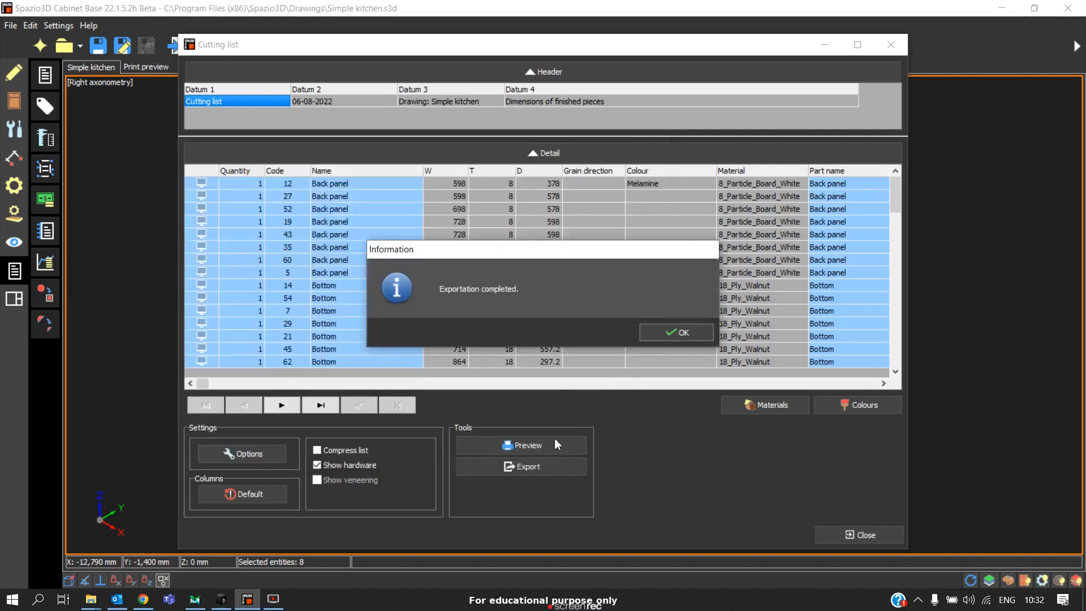
{"action": "left_click", "coordinate": [676, 333]}
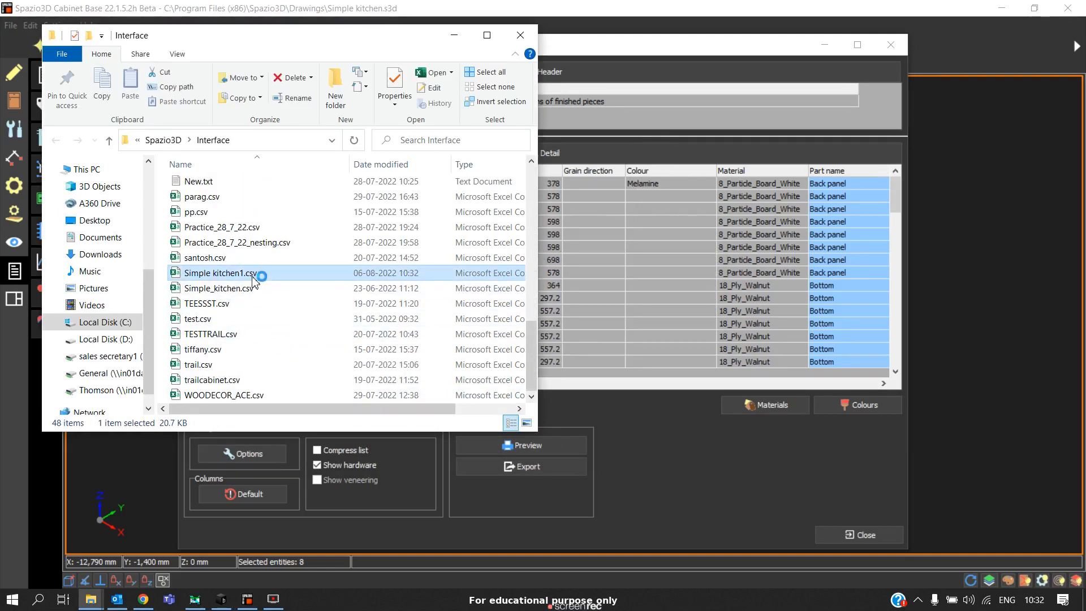
Review Simple kitchen1.csv in Excel and return to the Spazio3D cutting list.
{"action": "double_click", "coordinate": [220, 272]}
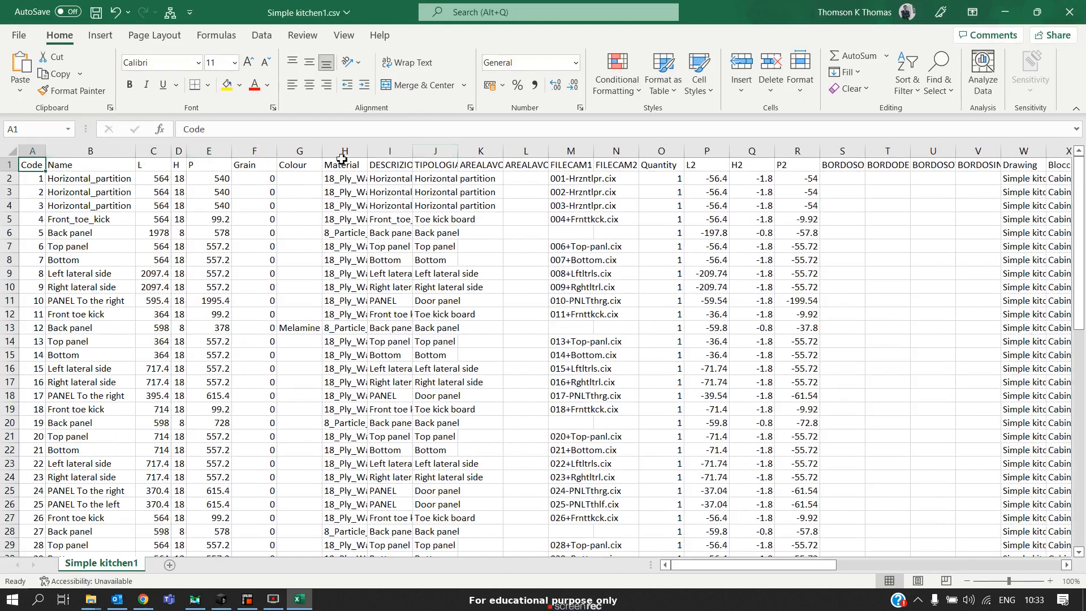
{"action": "left_click", "coordinate": [244, 151]}
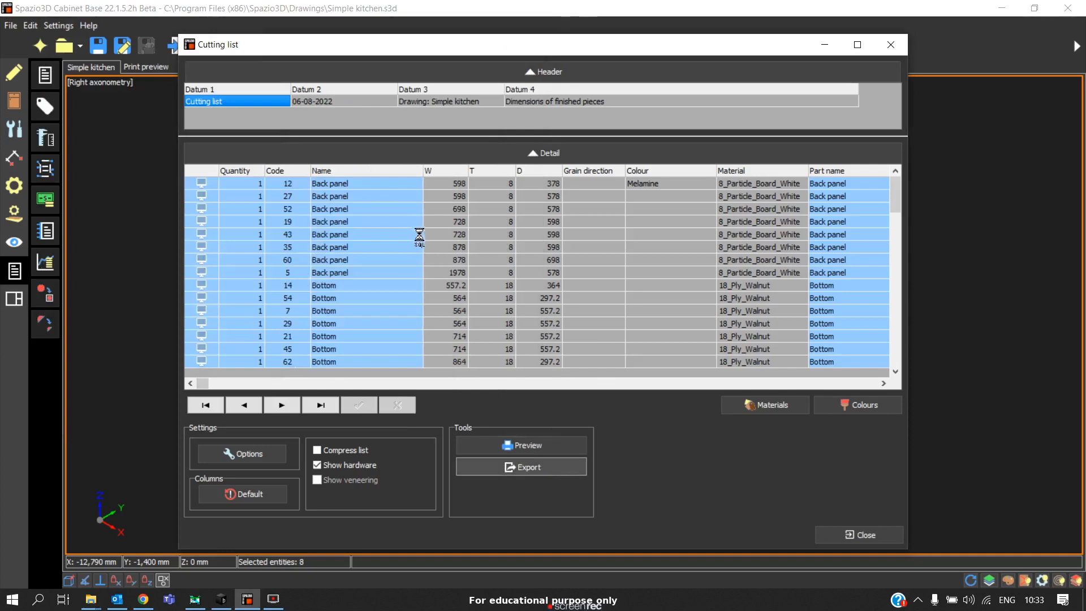
Export the cutting list again as Simple_kitchen.csv in the Interface folder.
{"action": "left_click", "coordinate": [521, 466]}
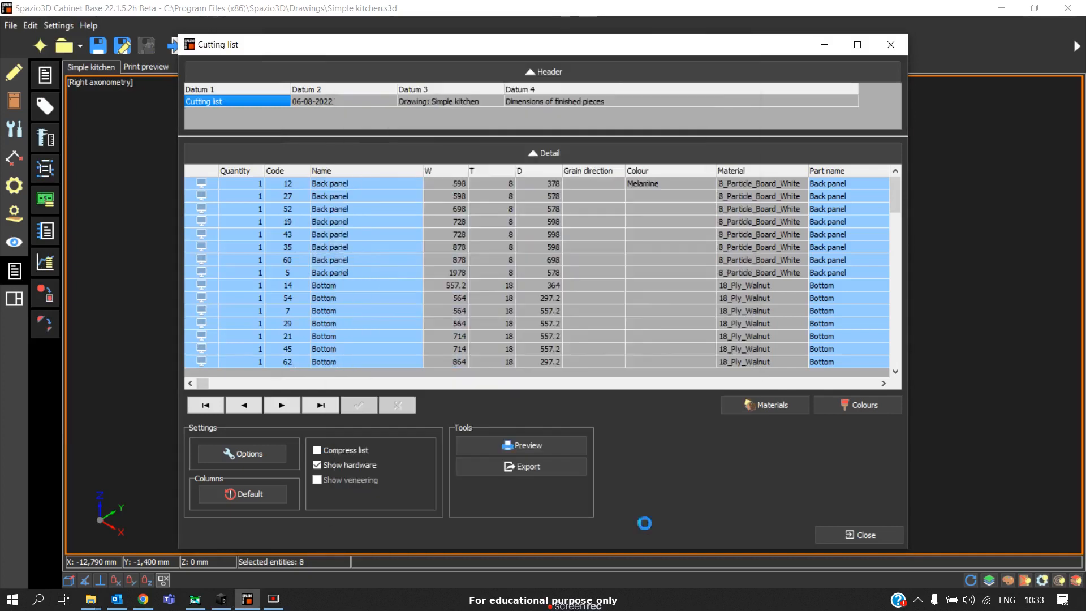
{"action": "left_click", "coordinate": [520, 466]}
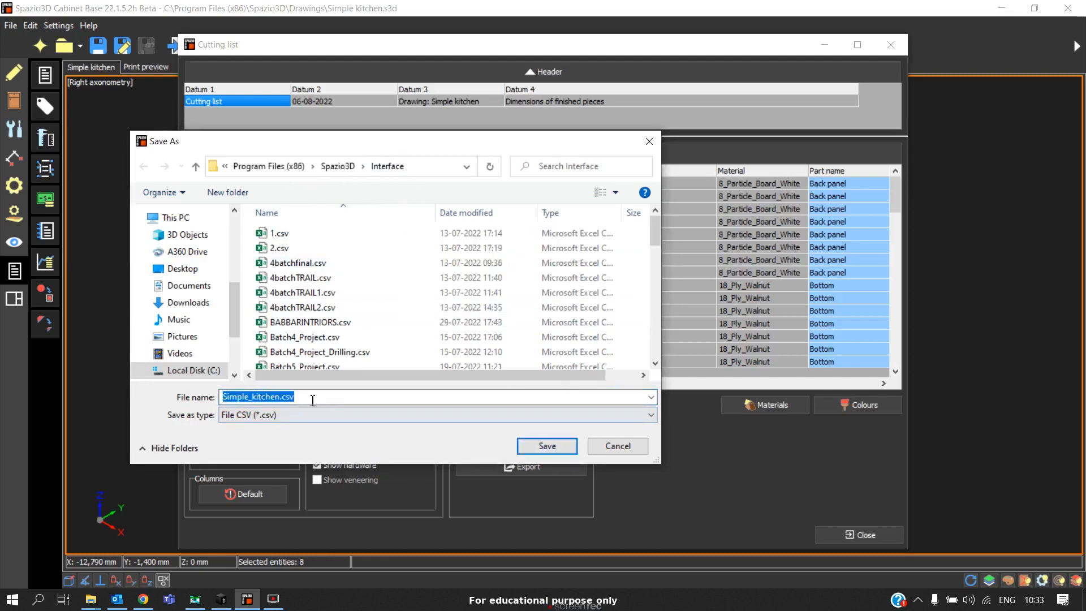
{"action": "left_click", "coordinate": [281, 396]}
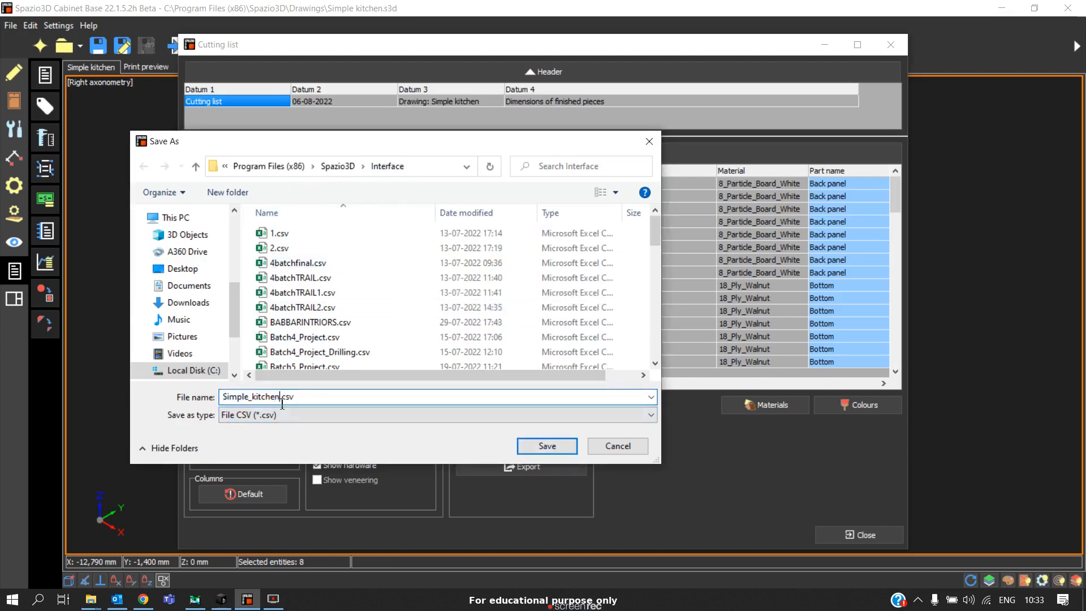
{"action": "left_click", "coordinate": [546, 445]}
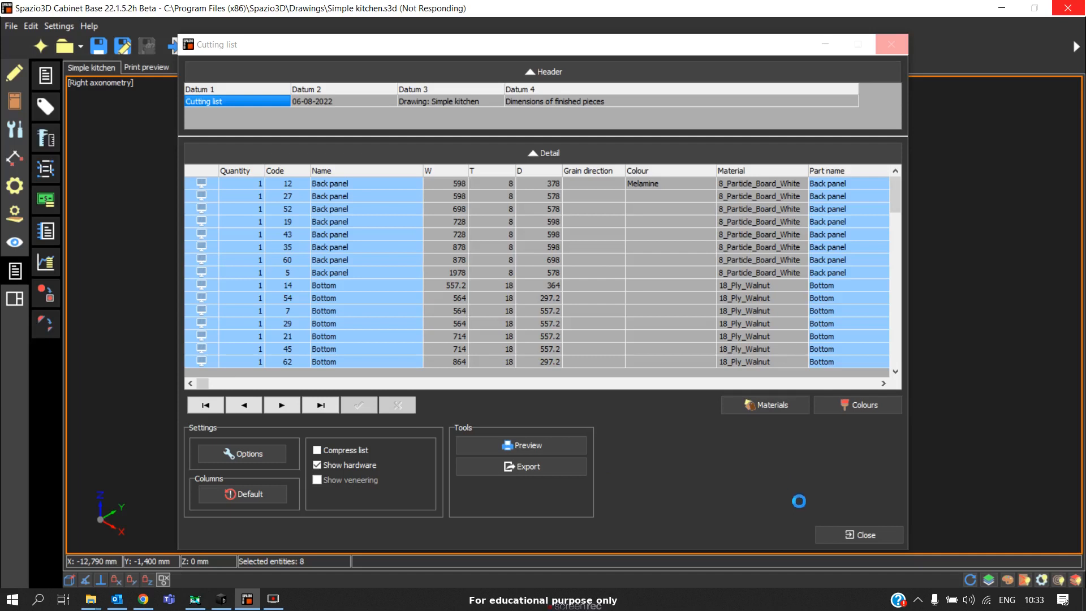
{"action": "left_click", "coordinate": [520, 466]}
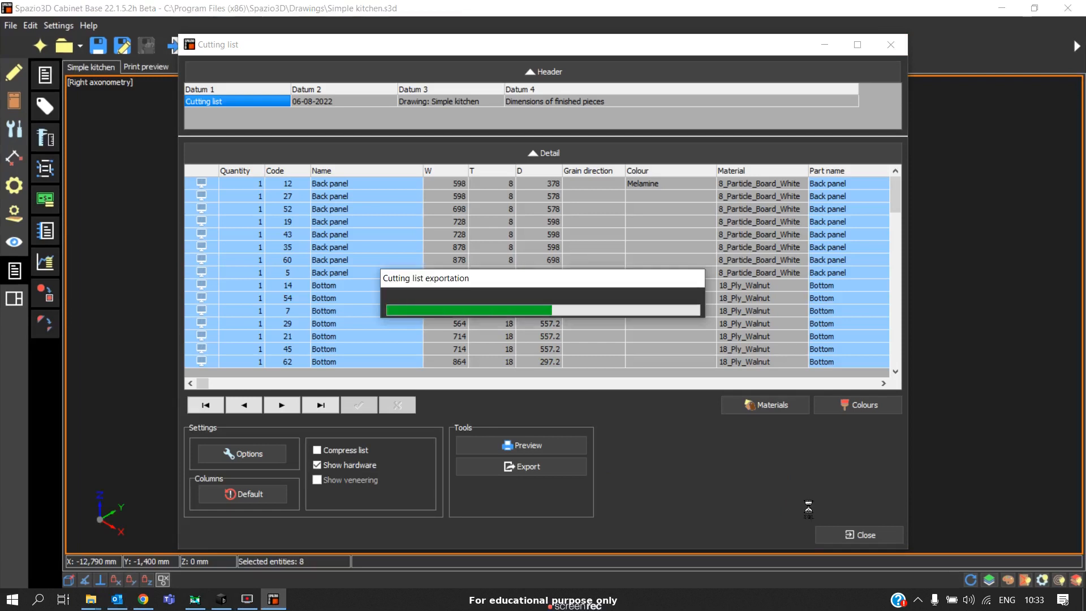